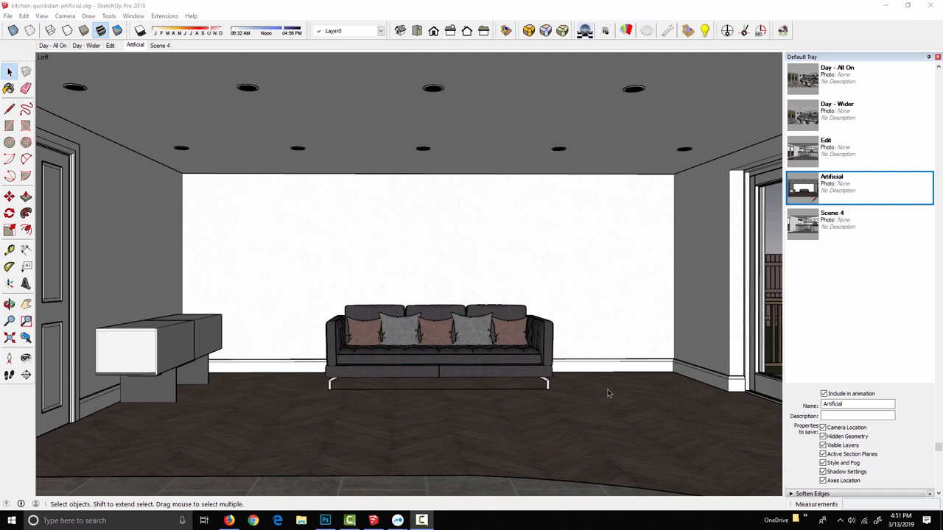
mouse_move(413, 460)
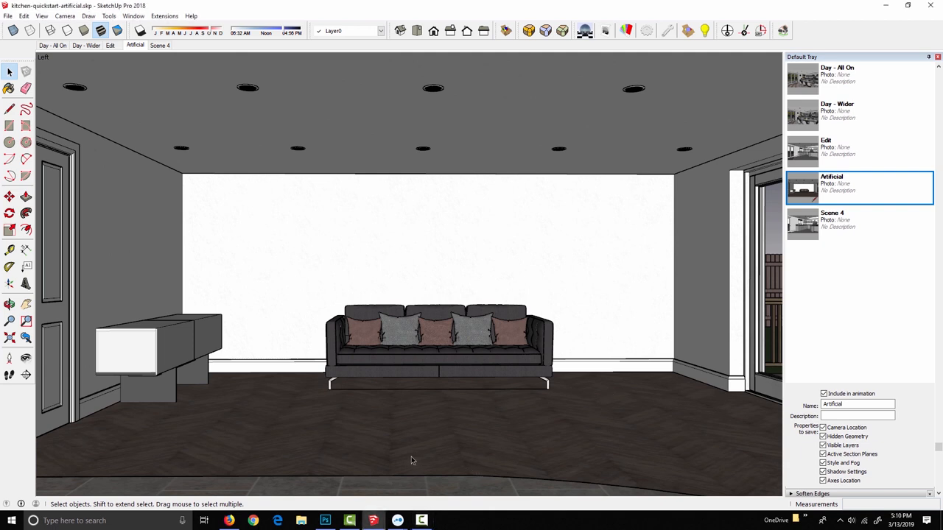
mouse_move(307, 401)
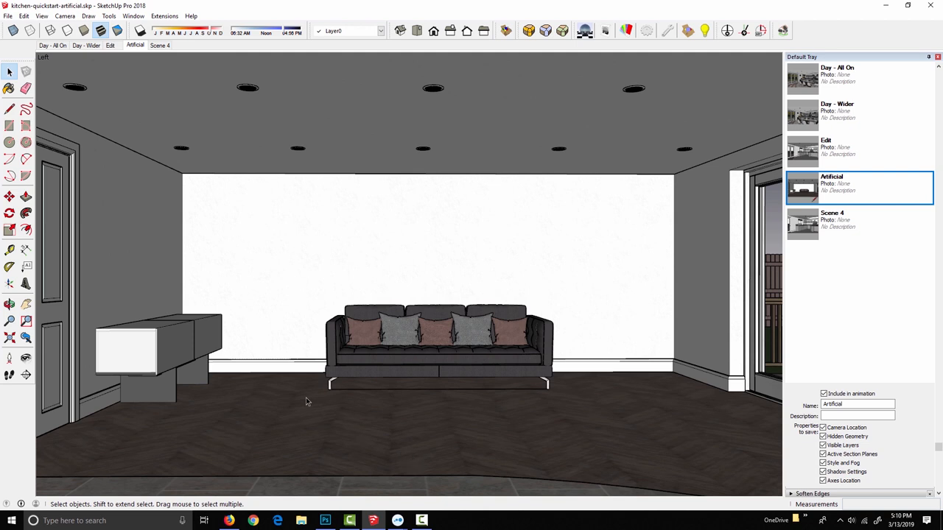
mouse_move(514, 87)
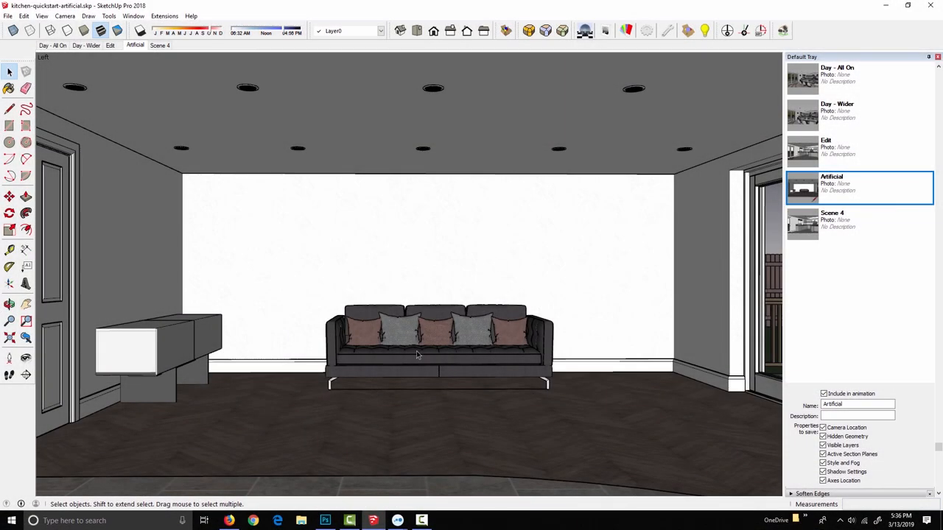
mouse_move(464, 324)
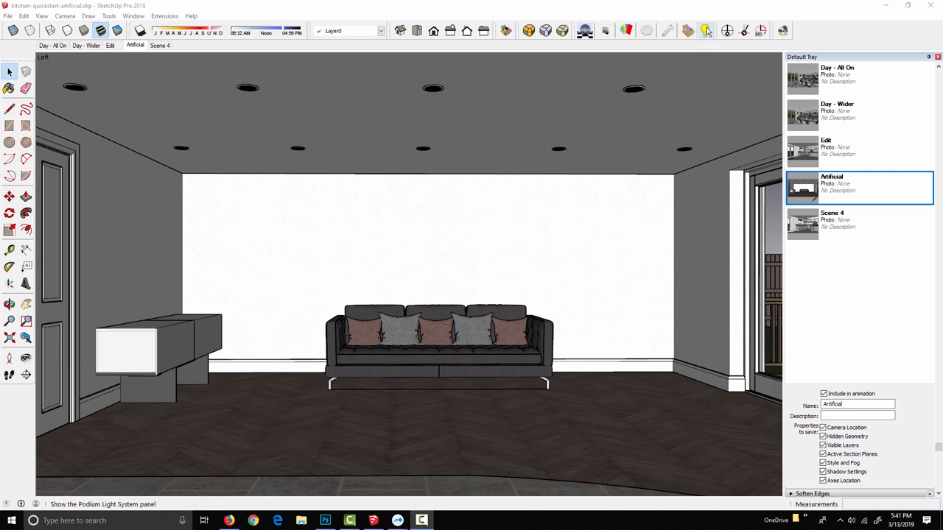
- Create an Omni light from the Podium Light System and place it high on the back wall
left_click(705, 30)
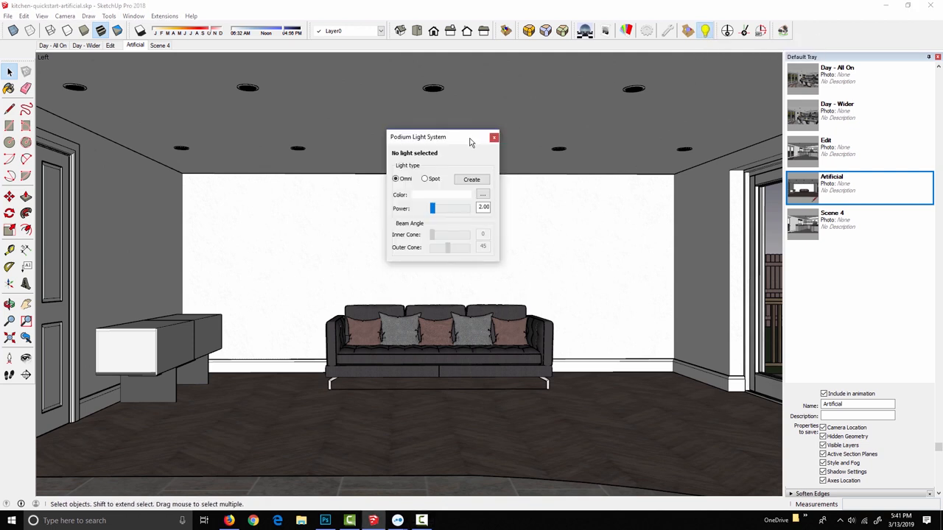
left_click_drag(442, 136, 435, 129)
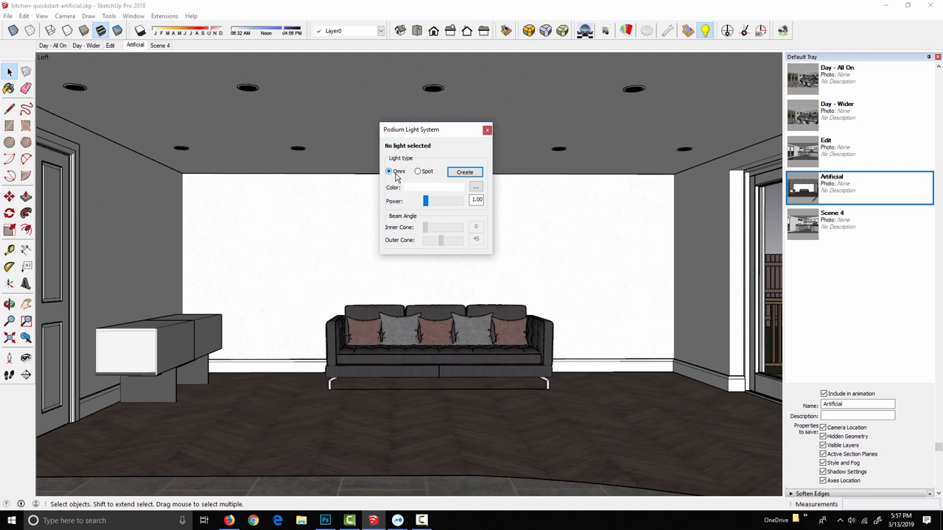
mouse_move(465, 172)
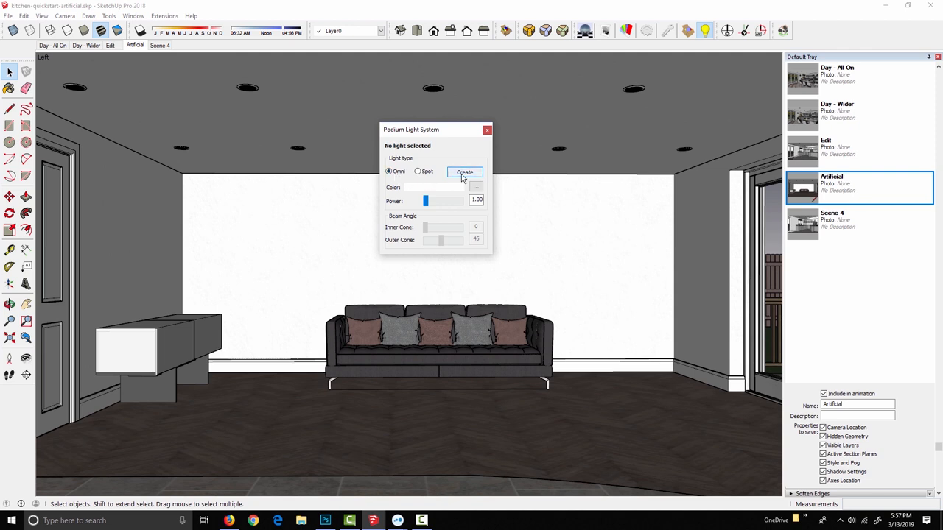
left_click(464, 172)
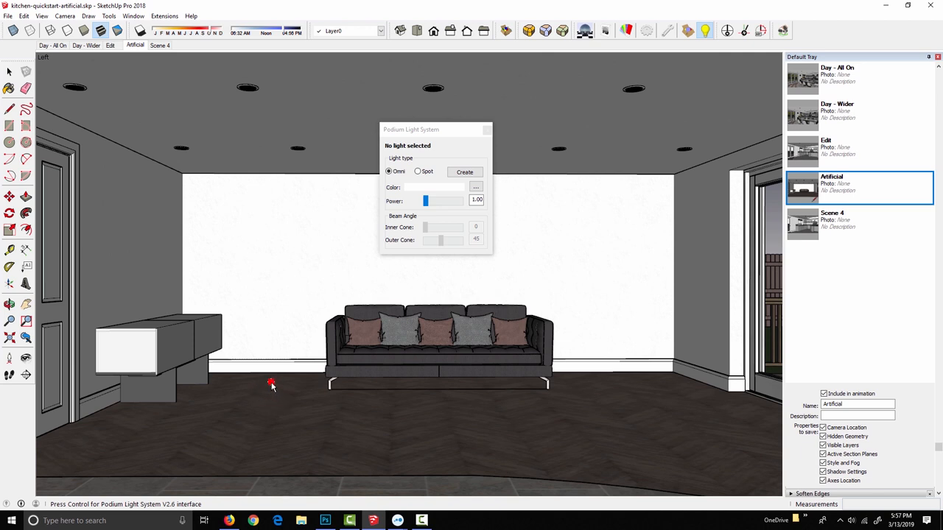
mouse_move(277, 328)
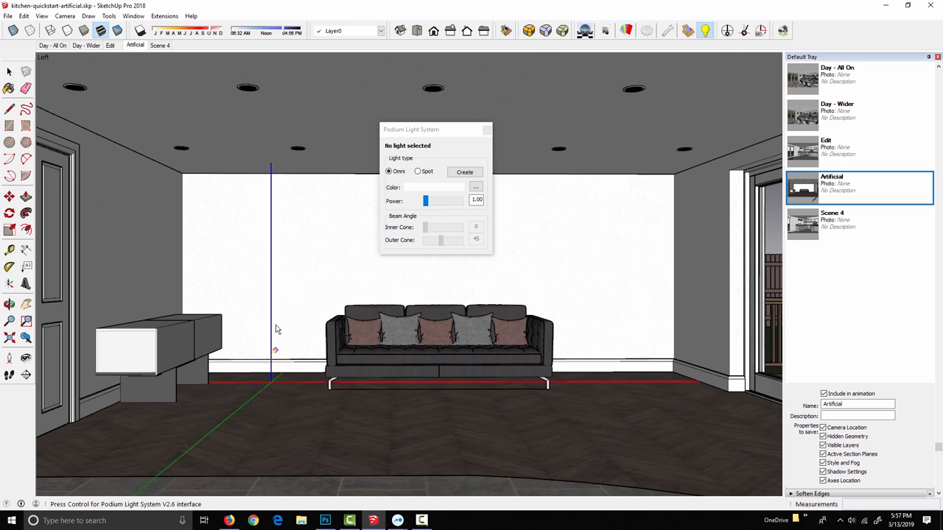
mouse_move(316, 389)
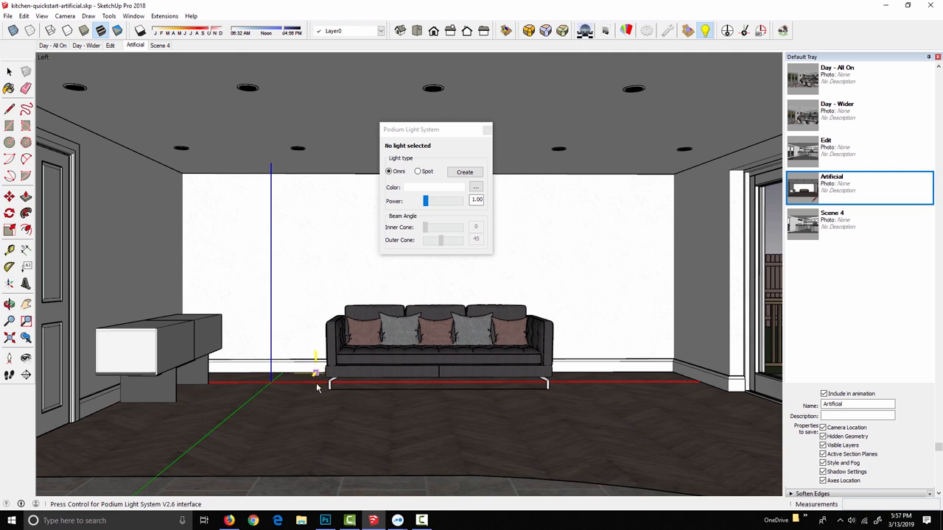
mouse_move(166, 192)
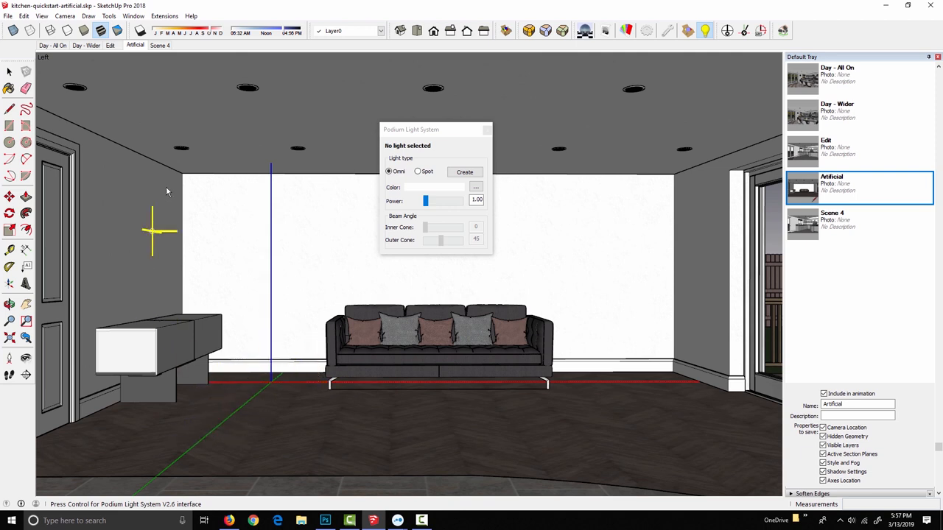
mouse_move(537, 387)
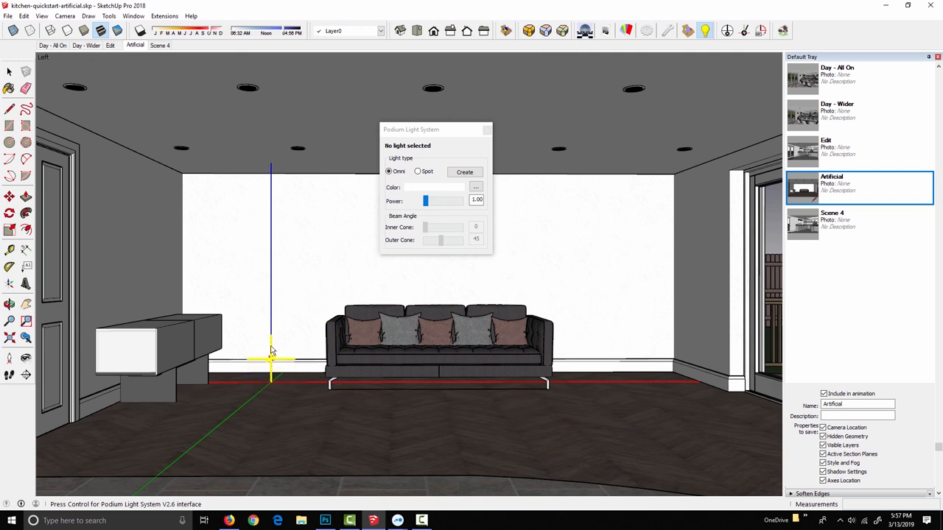
mouse_move(273, 229)
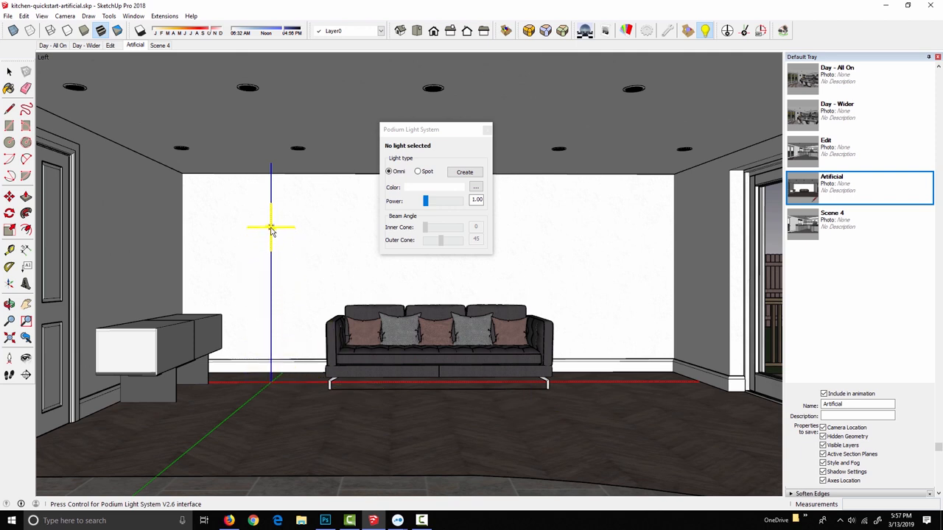
left_click(465, 172)
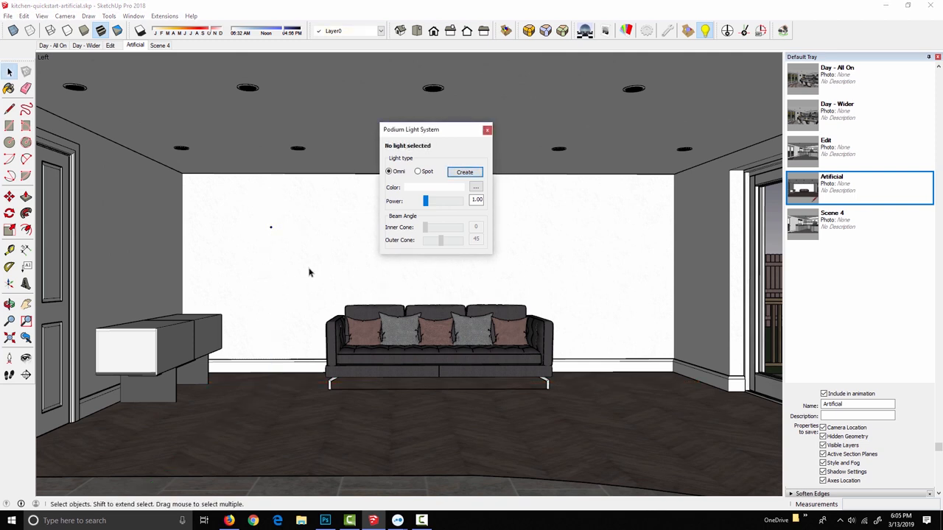
mouse_move(249, 233)
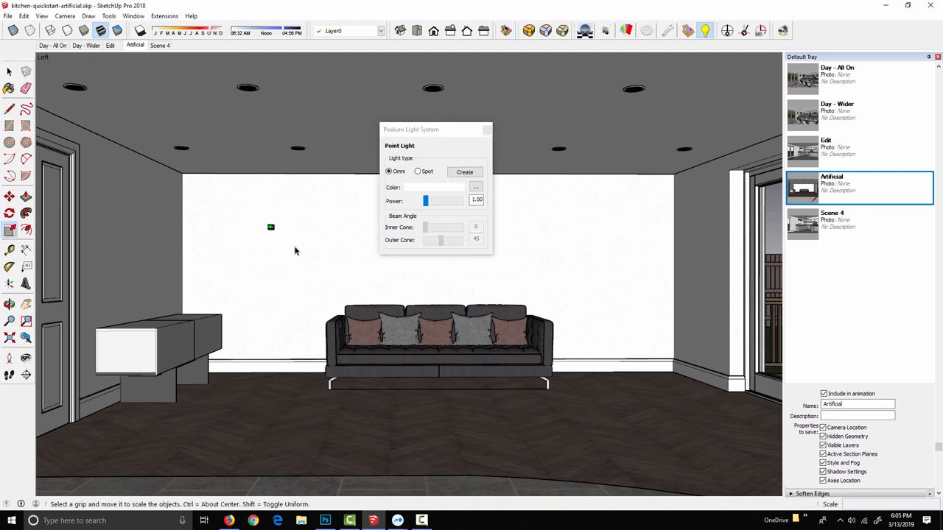
- Select the omni point light on the back wall
left_click(270, 227)
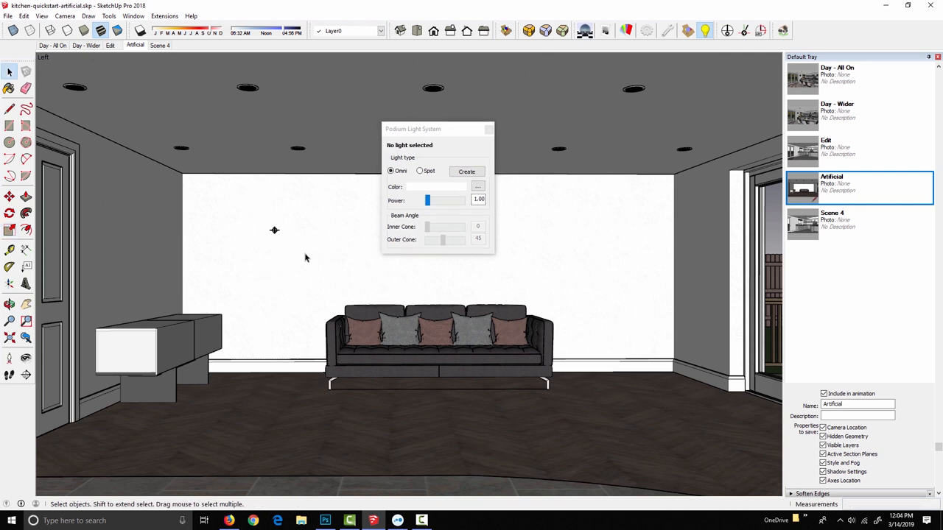
mouse_move(252, 230)
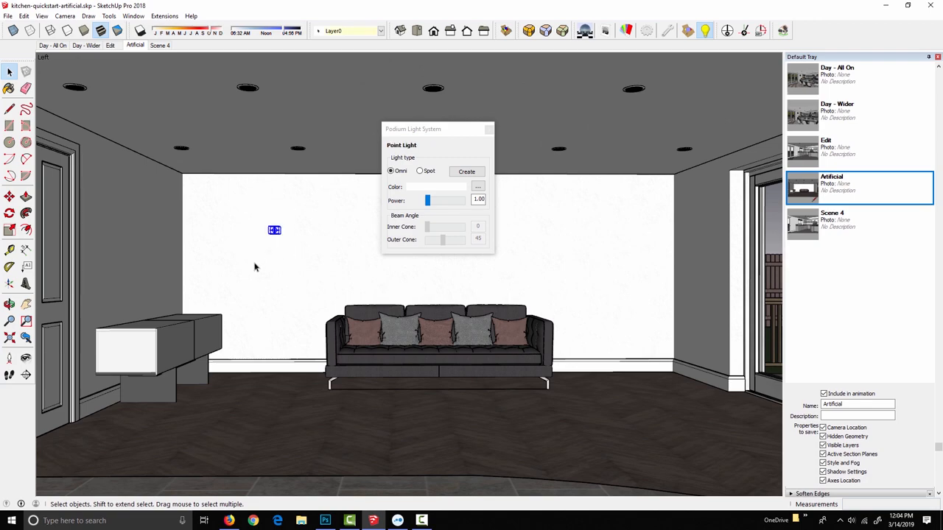
mouse_move(279, 286)
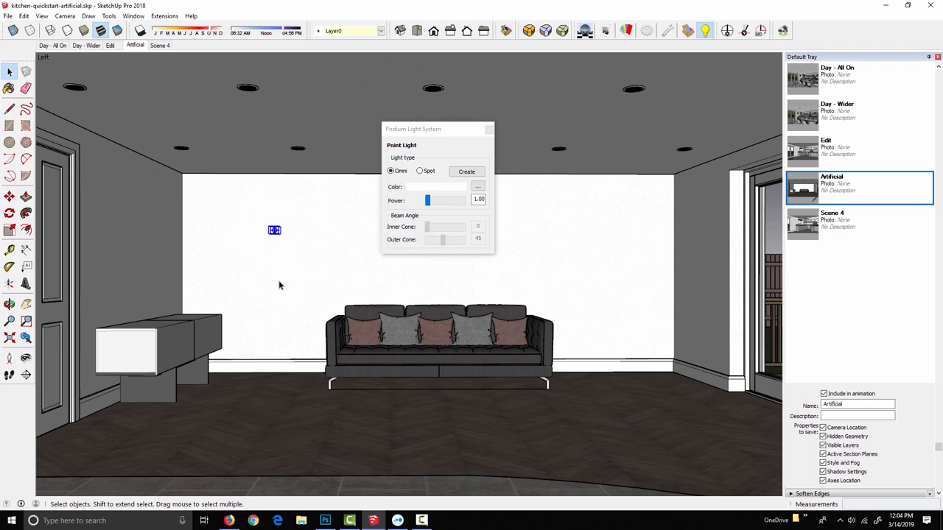
mouse_move(210, 278)
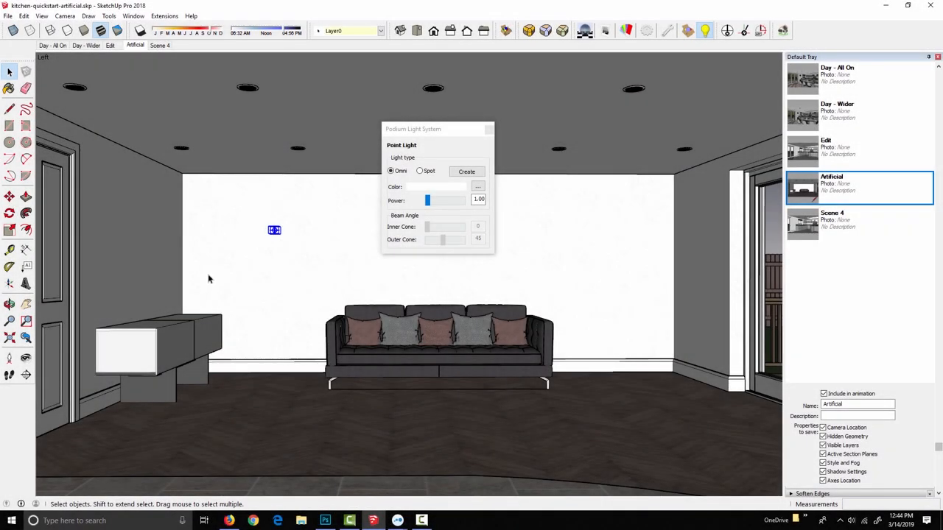
mouse_move(291, 305)
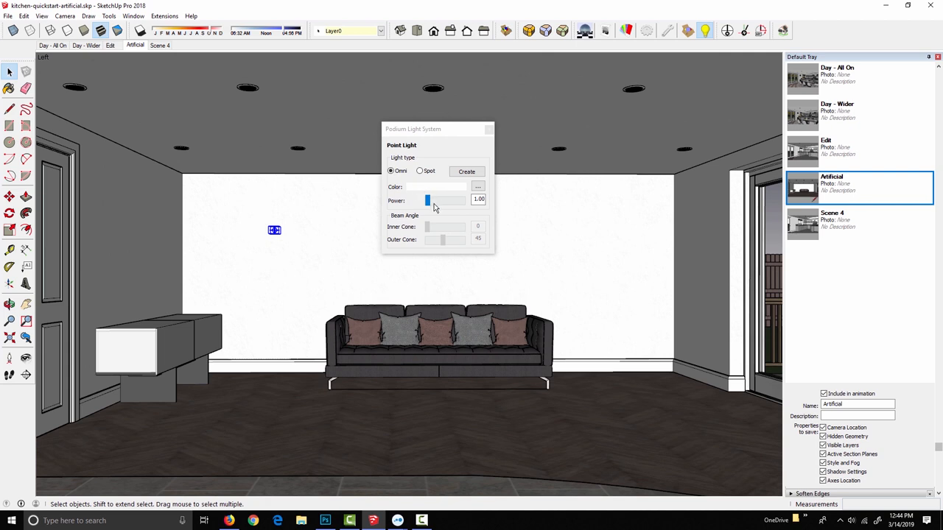
mouse_move(313, 271)
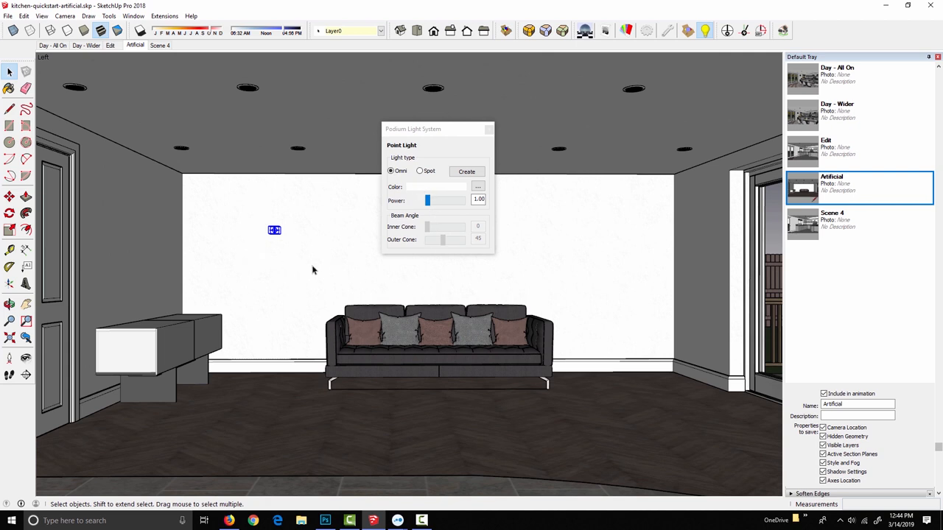
mouse_move(270, 236)
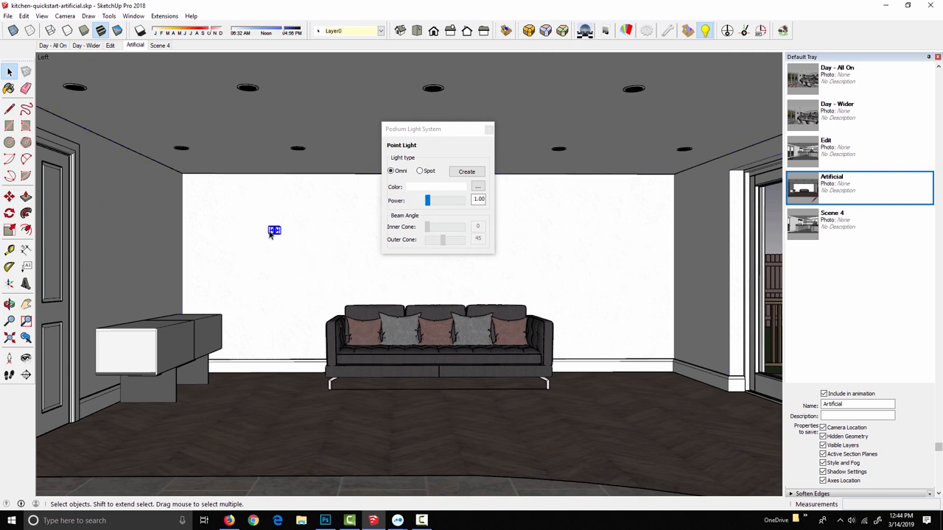
mouse_move(437, 220)
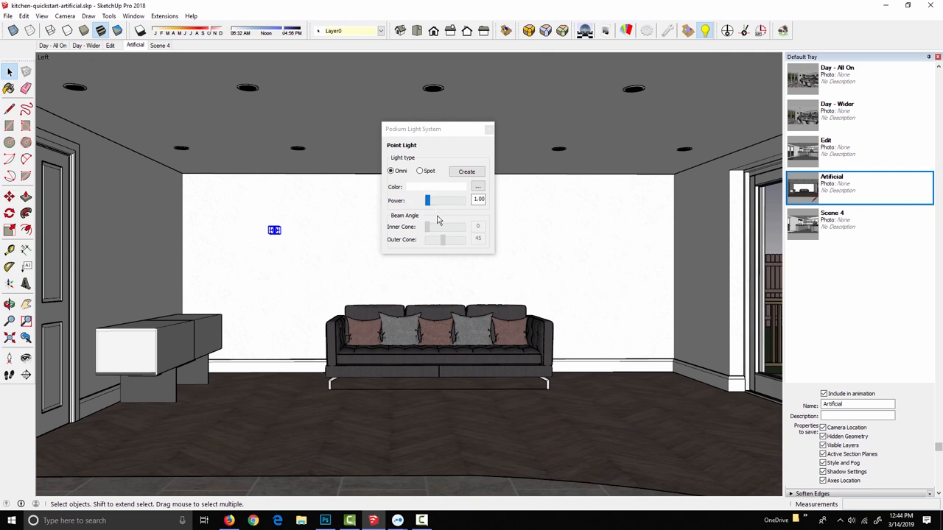
mouse_move(267, 239)
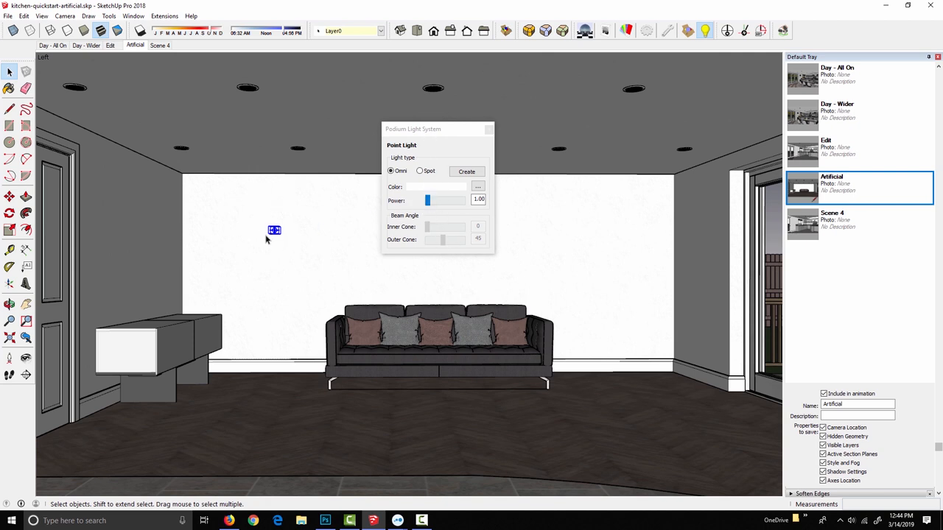
mouse_move(265, 305)
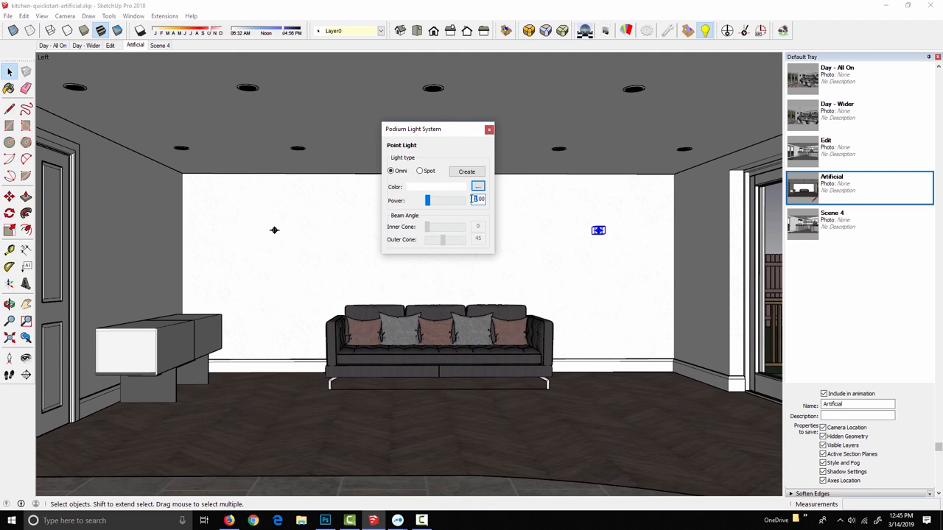
- Set the right-hand light's colour to a strong red in the colour picker
left_click(478, 187)
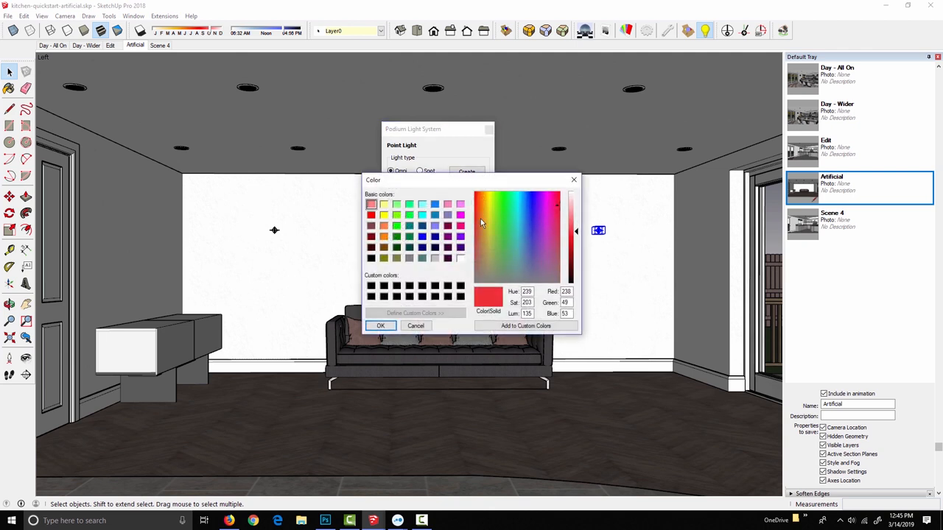
left_click_drag(577, 229, 577, 239)
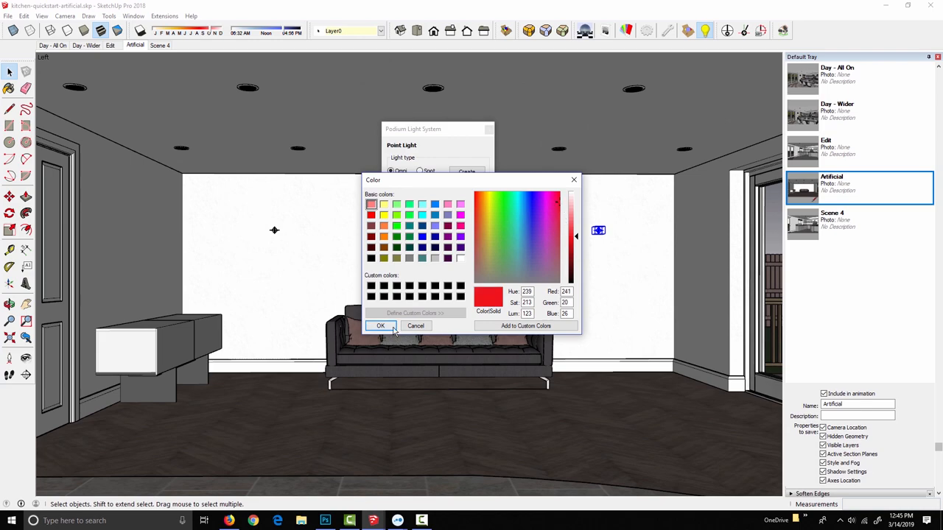
left_click(380, 326)
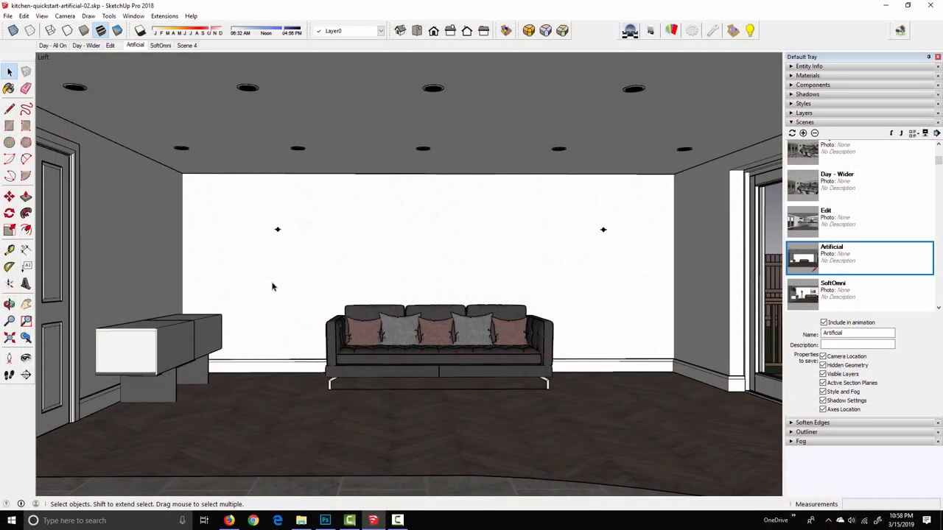
mouse_move(607, 189)
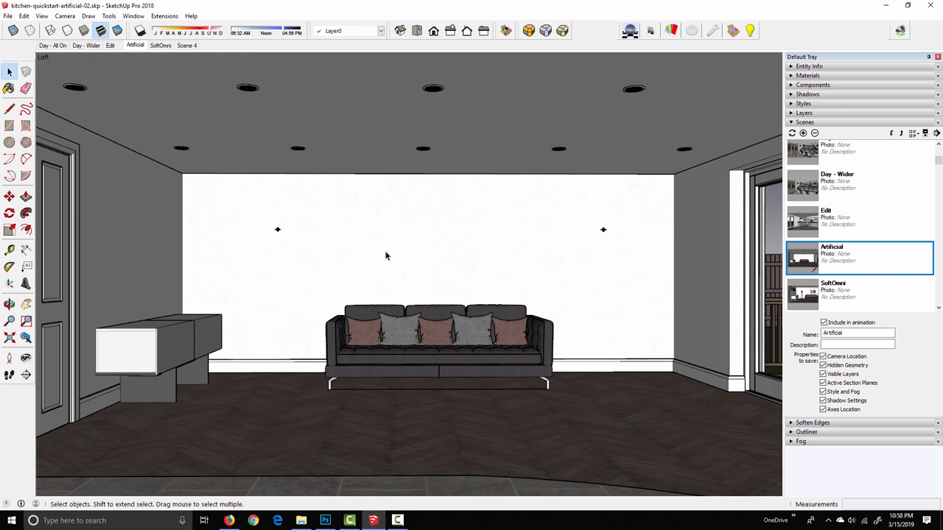
- Enable Soft Omni Lights (Slower) under Environment in Podium Options and save
left_click(691, 30)
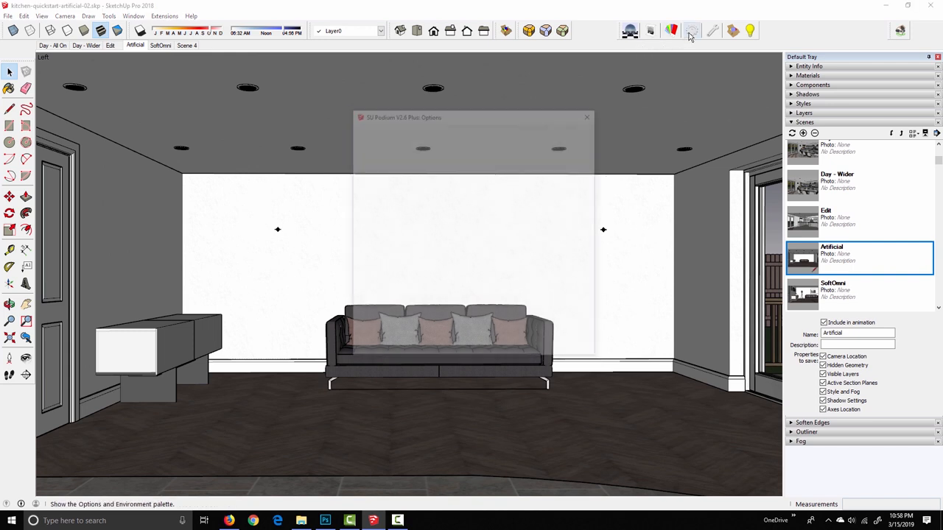
left_click(692, 30)
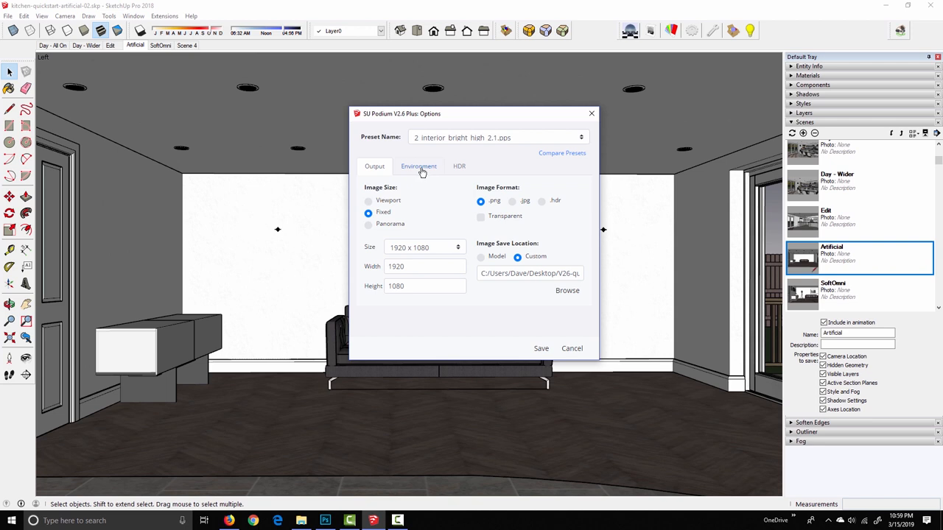
left_click(419, 166)
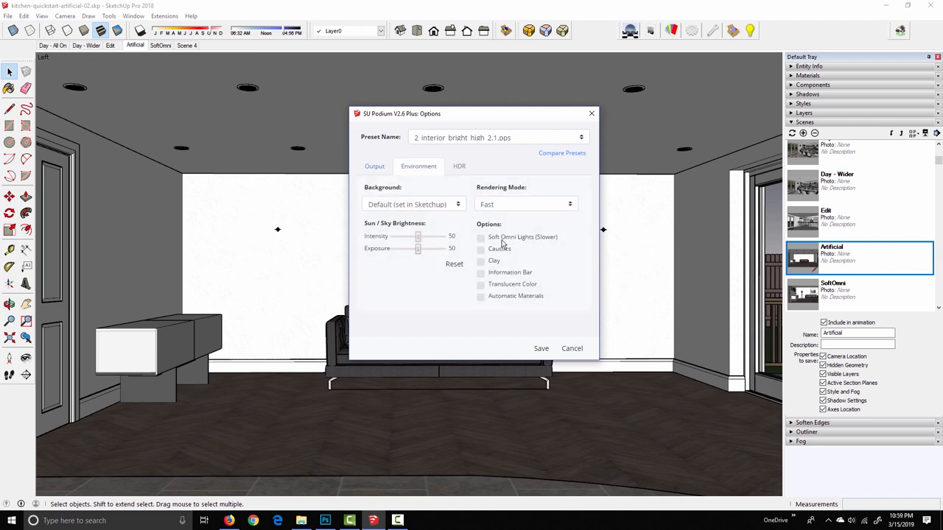
left_click(481, 237)
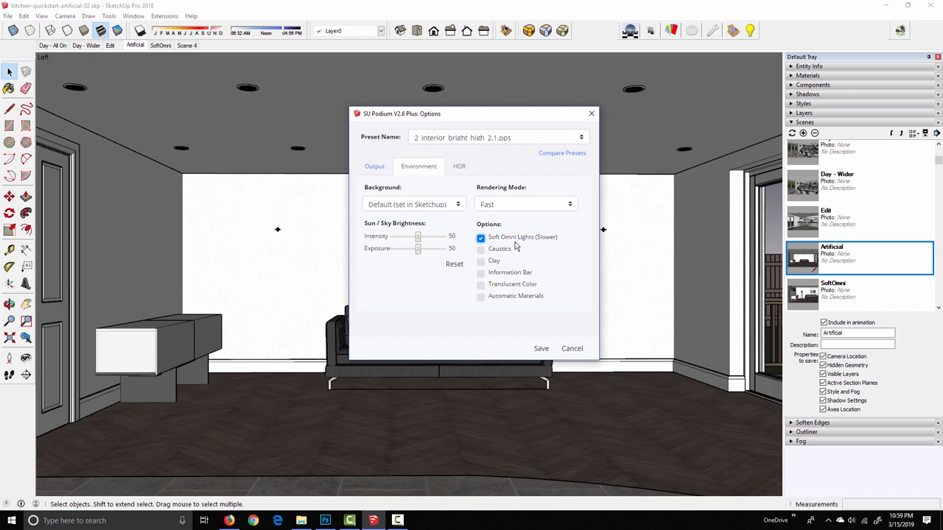
mouse_move(306, 215)
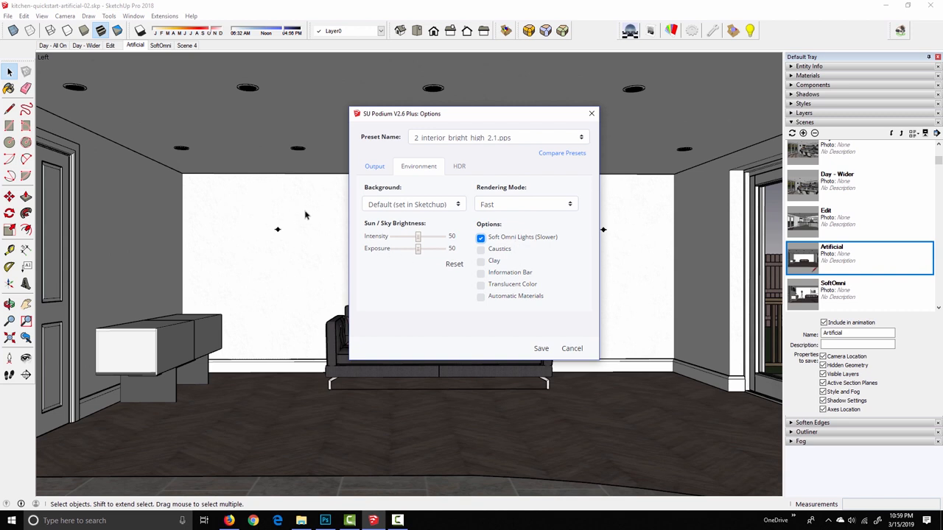
mouse_move(345, 259)
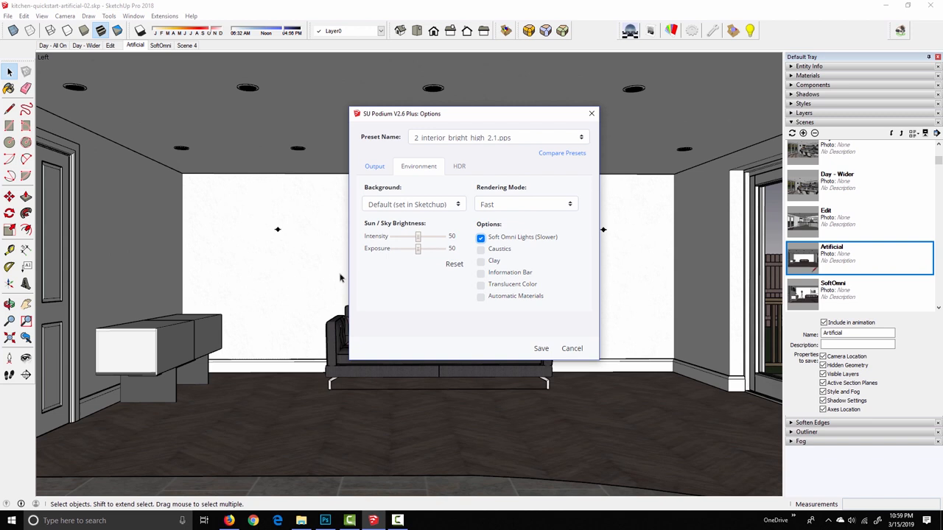
left_click(480, 236)
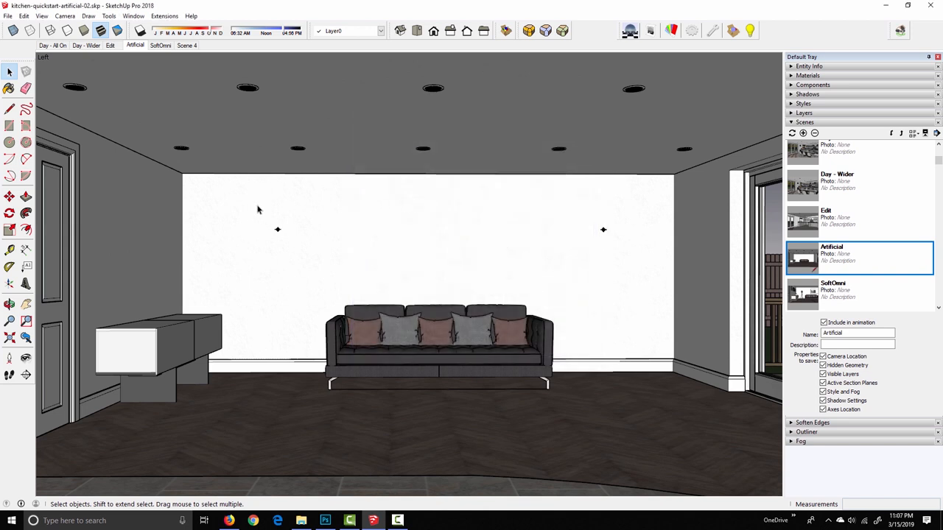
mouse_move(632, 249)
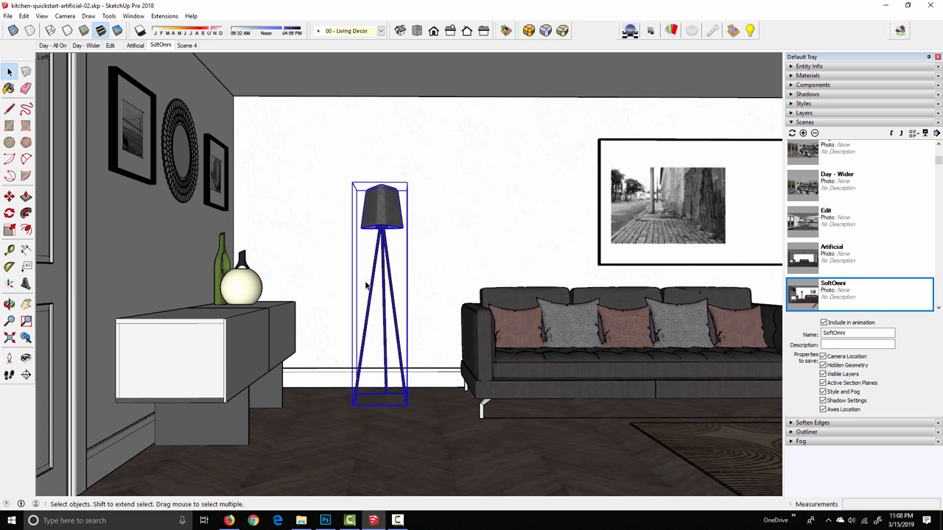
mouse_move(373, 325)
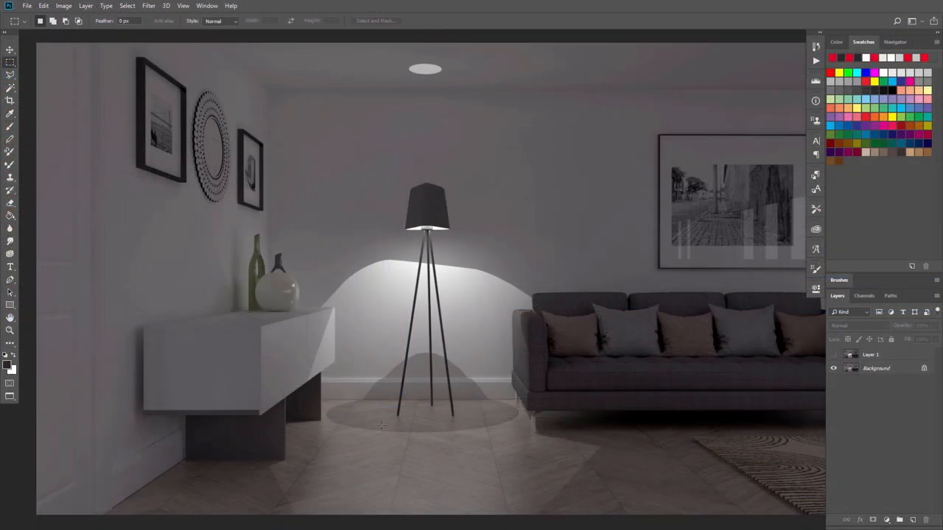
mouse_move(369, 296)
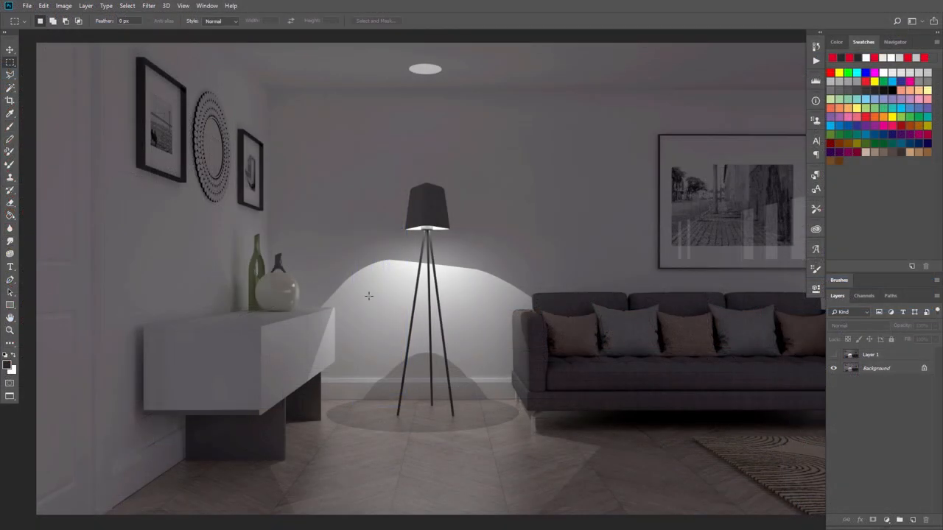
left_click(833, 354)
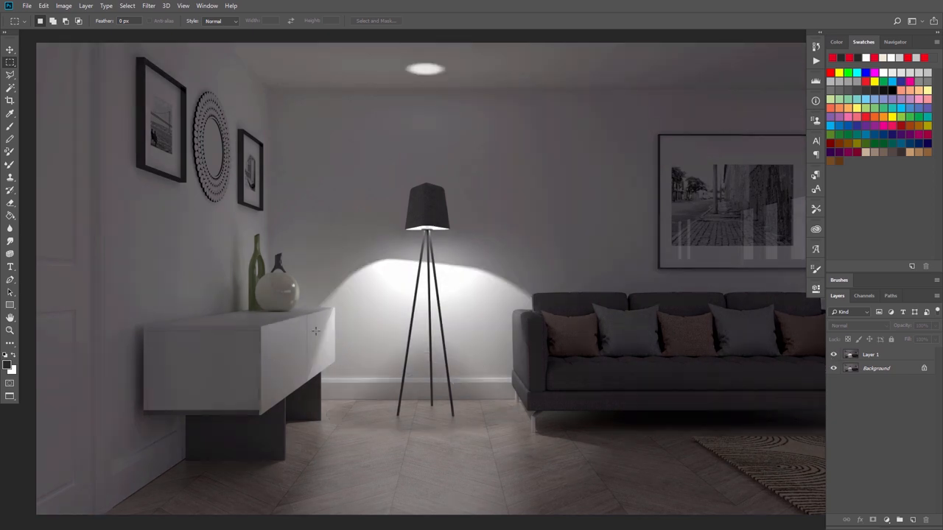
mouse_move(377, 374)
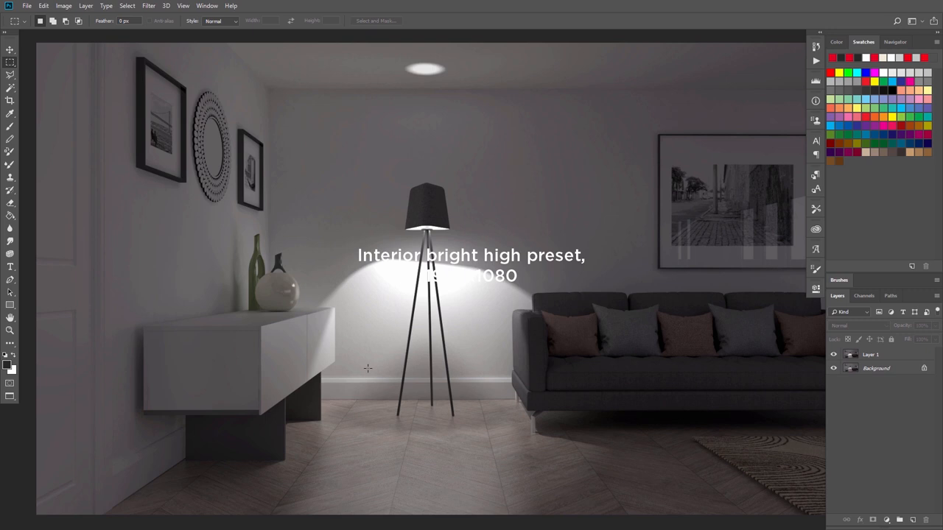
mouse_move(350, 380)
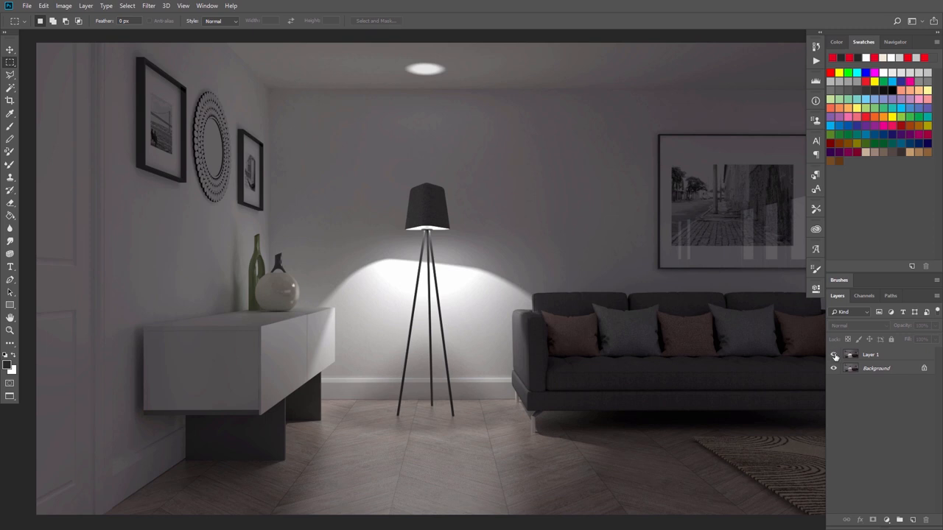
left_click(834, 354)
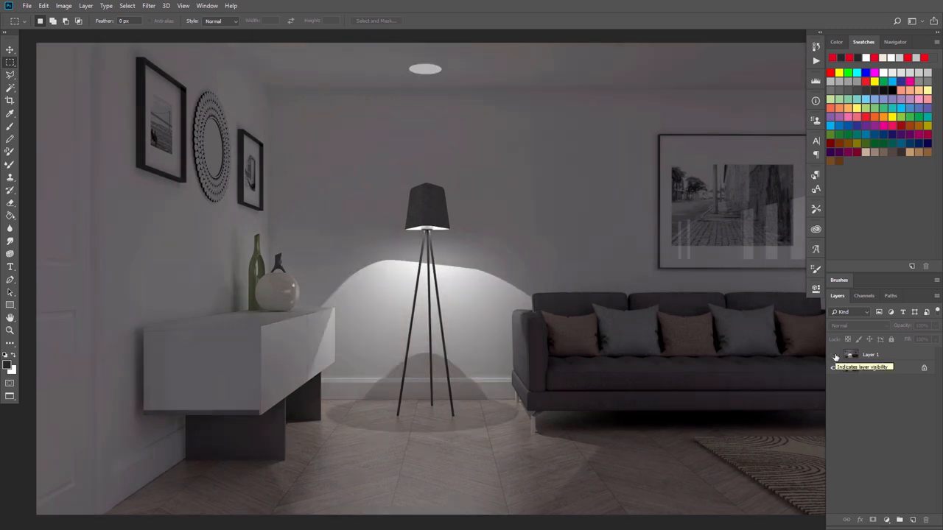
left_click(834, 355)
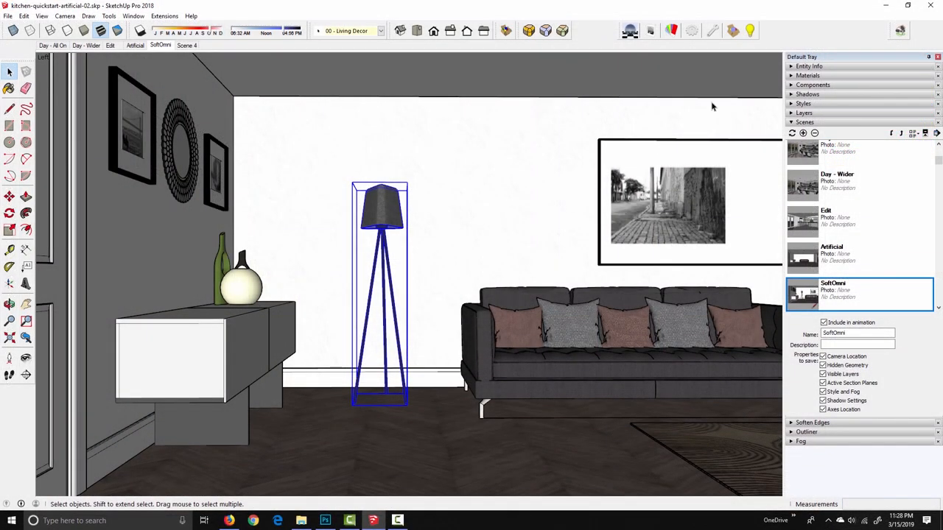
- Bring up the Podium Light System panel and move it to the left of the viewport
left_click(751, 30)
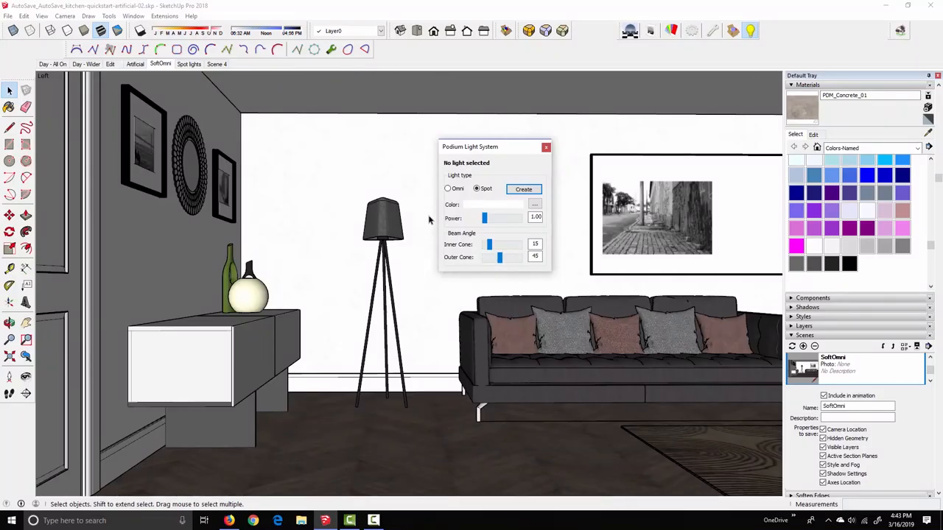
mouse_move(376, 276)
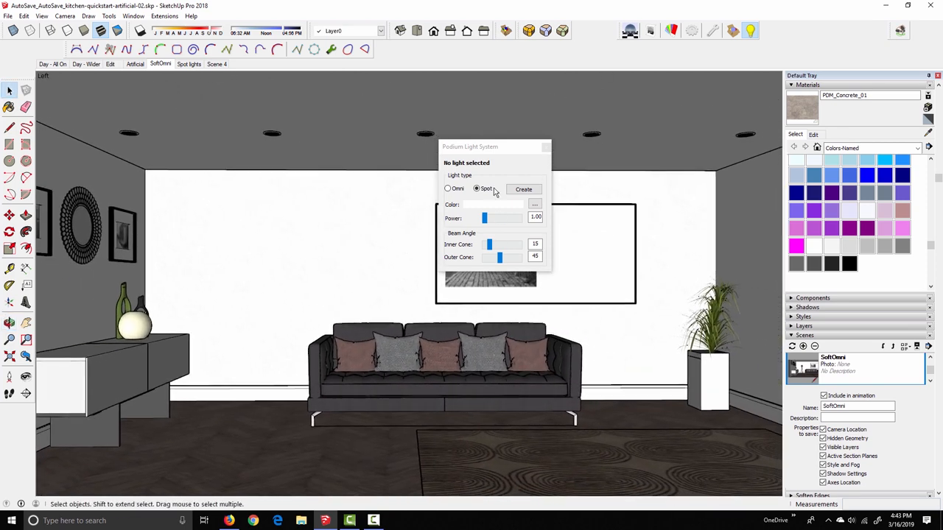
left_click_drag(469, 146, 288, 169)
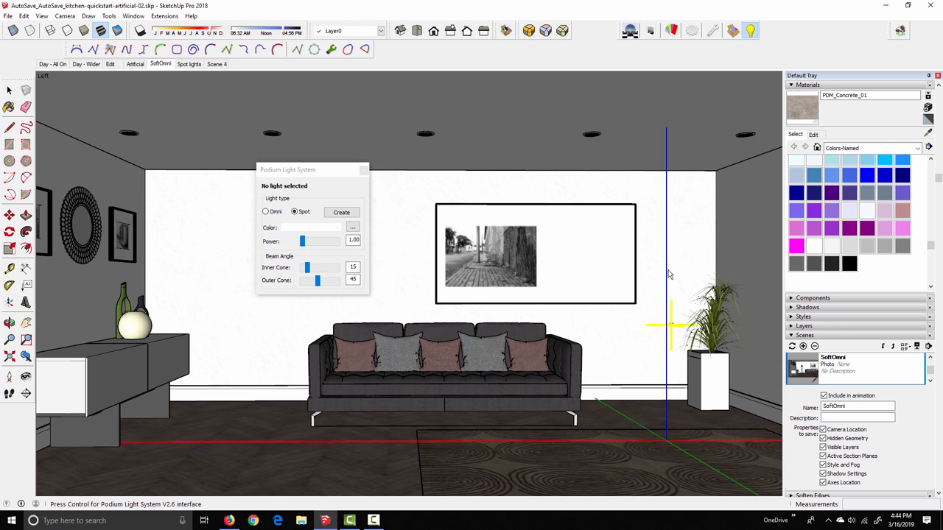
mouse_move(667, 203)
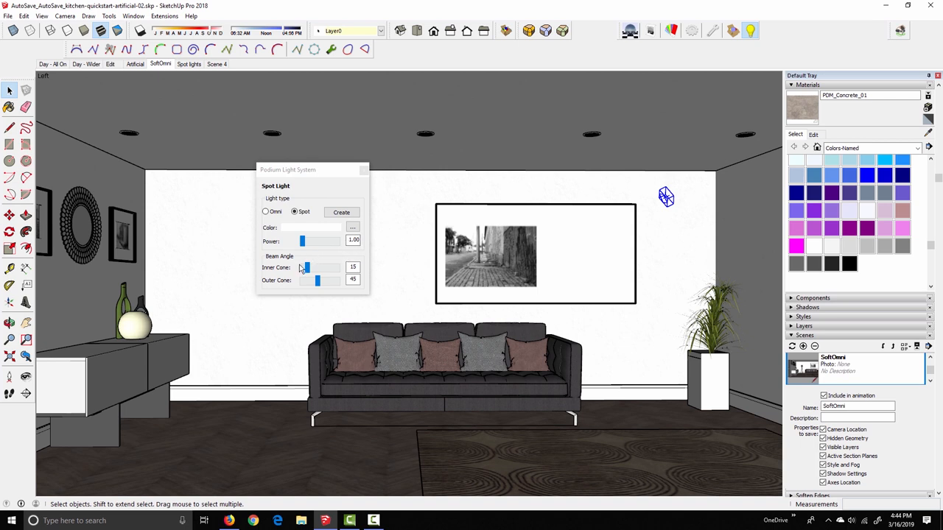
- Adjust a value in the spot light's settings panel
left_click_drag(305, 268, 307, 268)
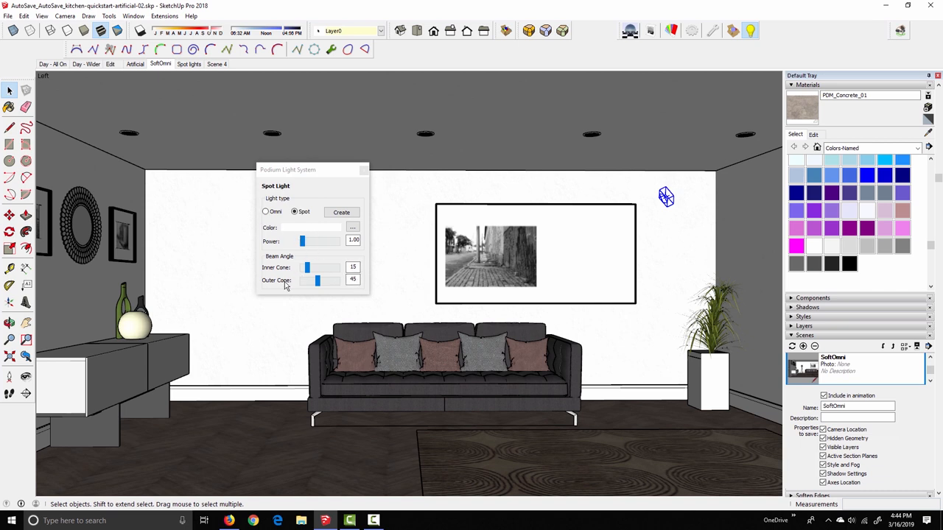
mouse_move(347, 297)
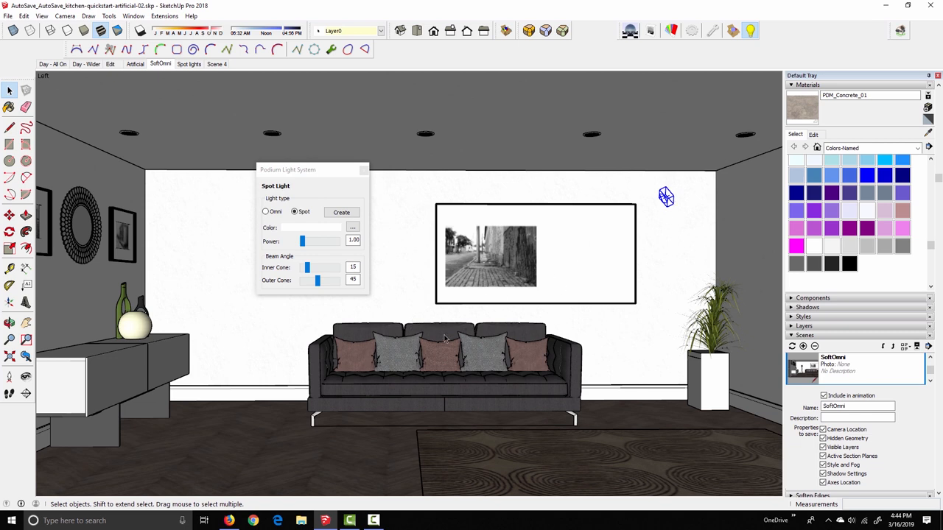
mouse_move(630, 61)
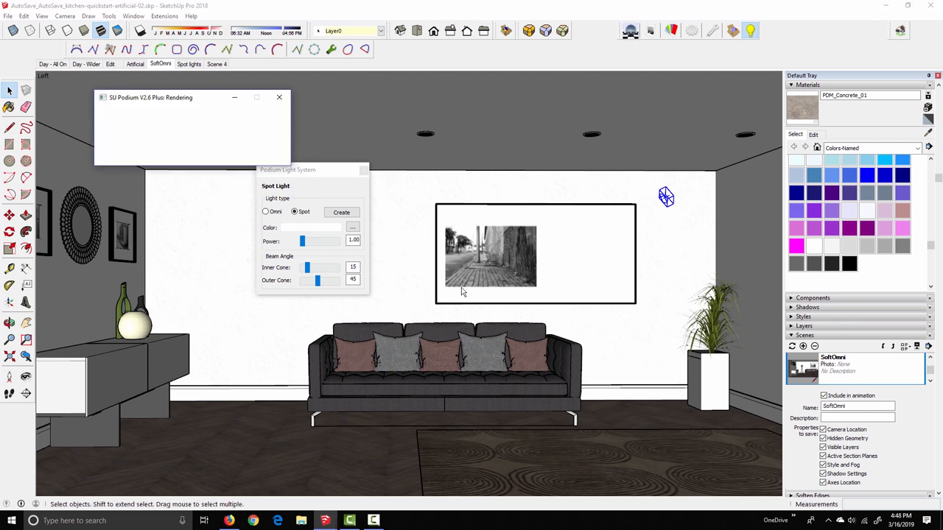
- Close the Podium render window
left_click(279, 96)
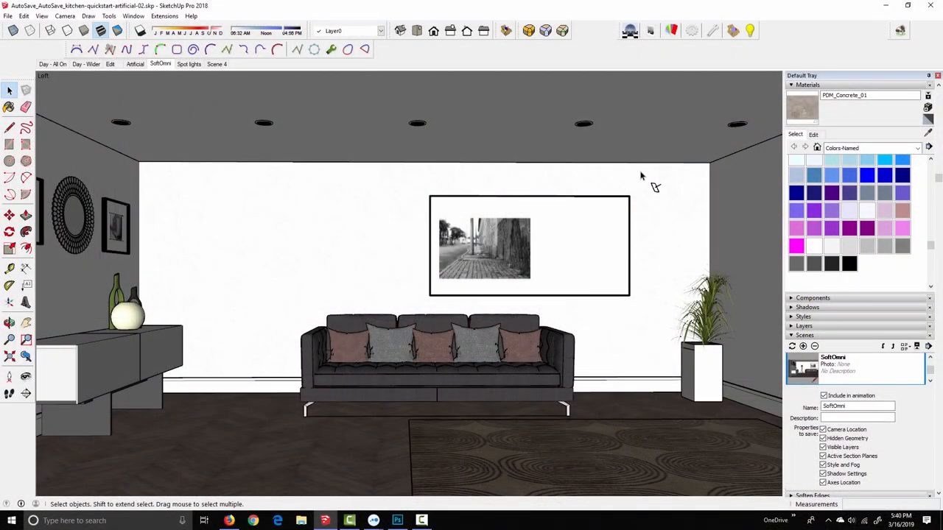
mouse_move(678, 202)
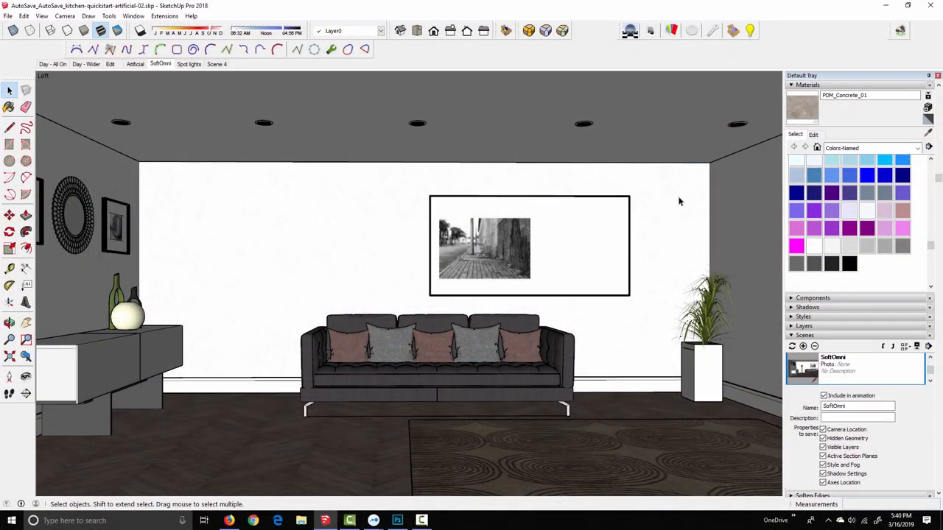
- Switch to the Spot lights scene showing the picnic table
left_click(189, 64)
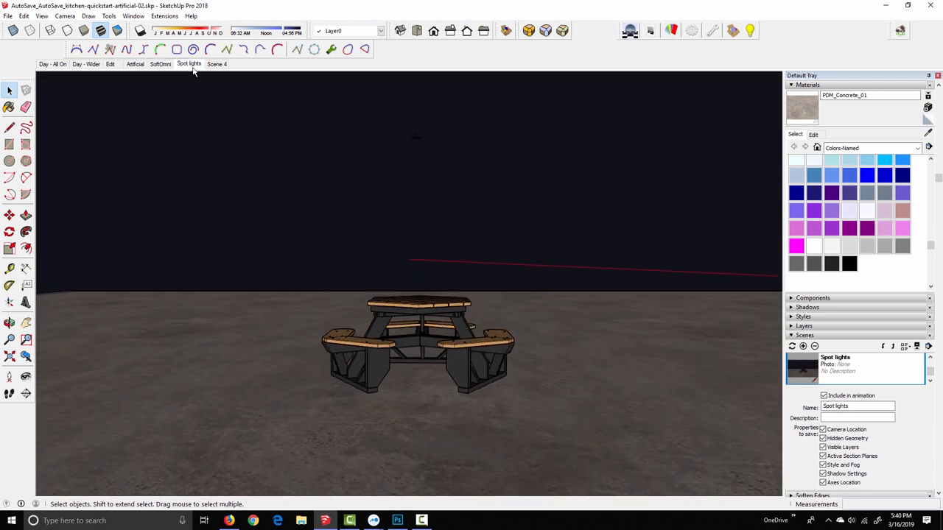
mouse_move(388, 322)
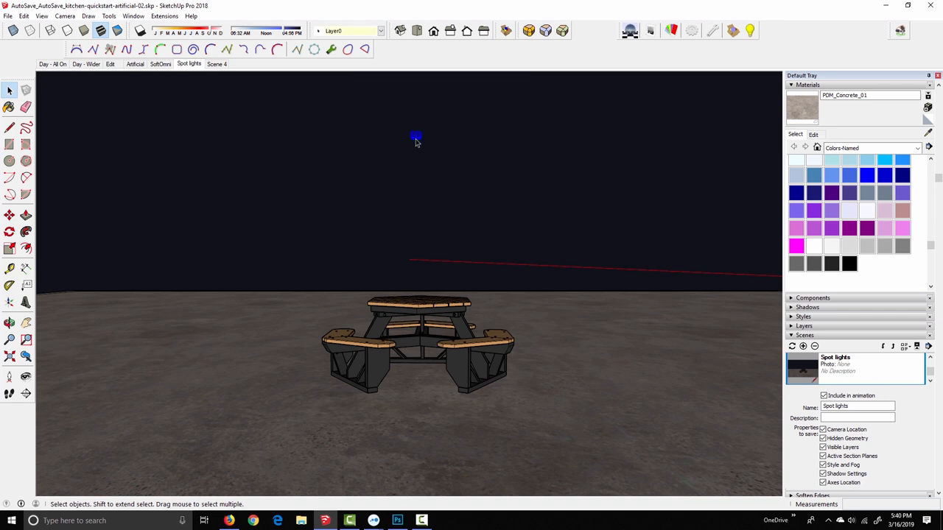
mouse_move(418, 376)
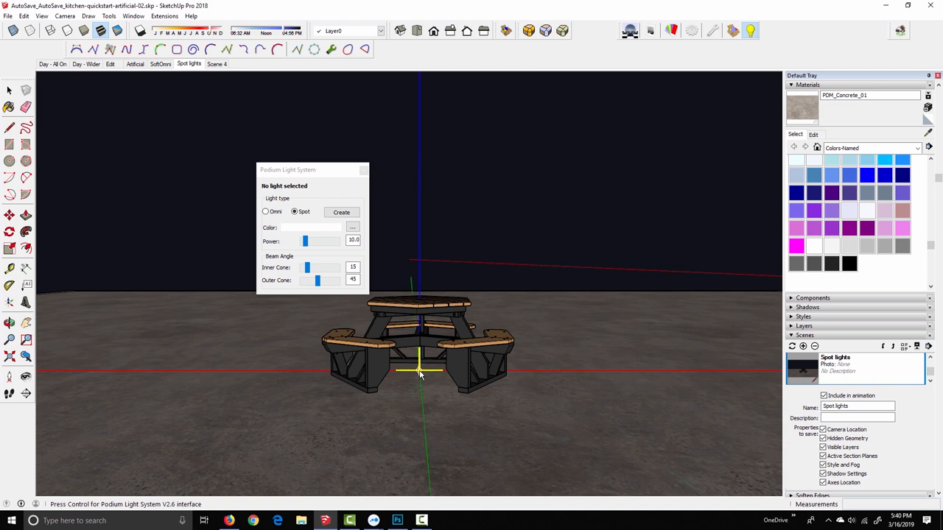
mouse_move(420, 144)
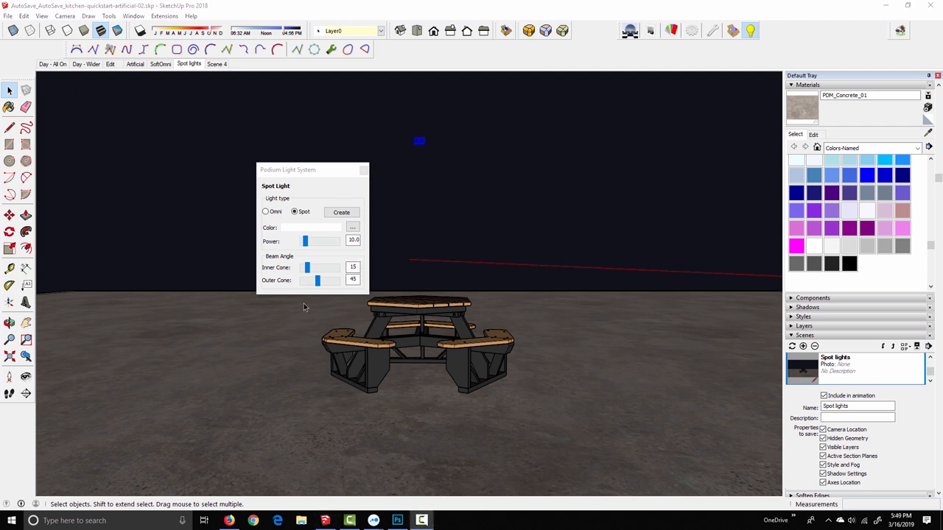
mouse_move(378, 462)
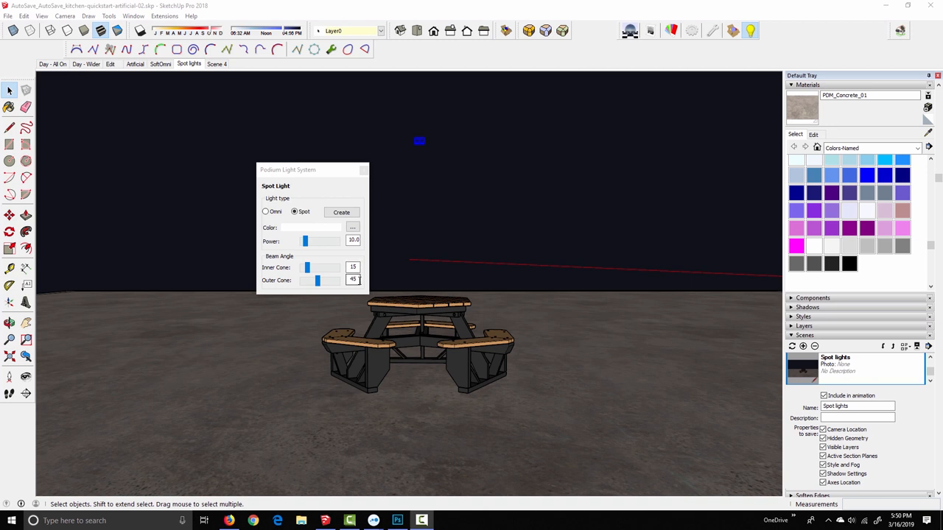
- Set the spot light's inner cone to 44, leaving the outer cone at 45
left_click(353, 280)
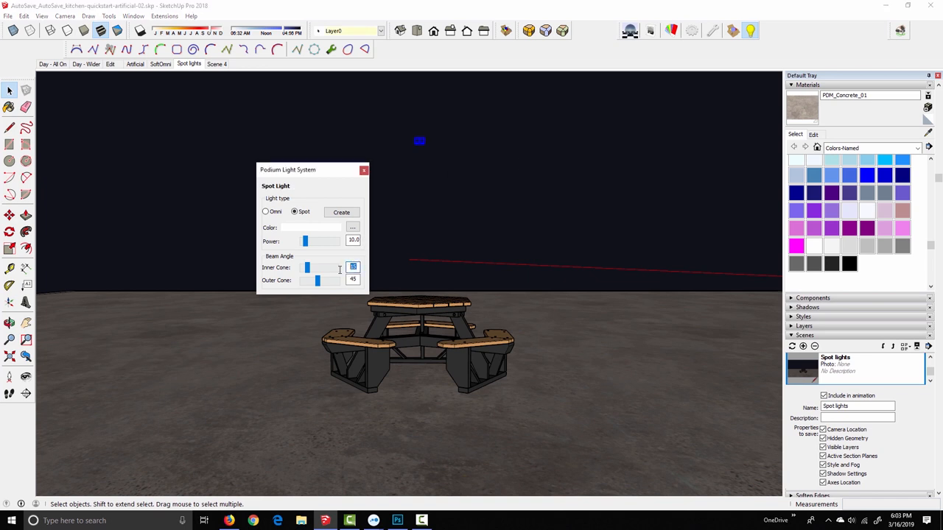
left_click_drag(308, 267, 319, 267)
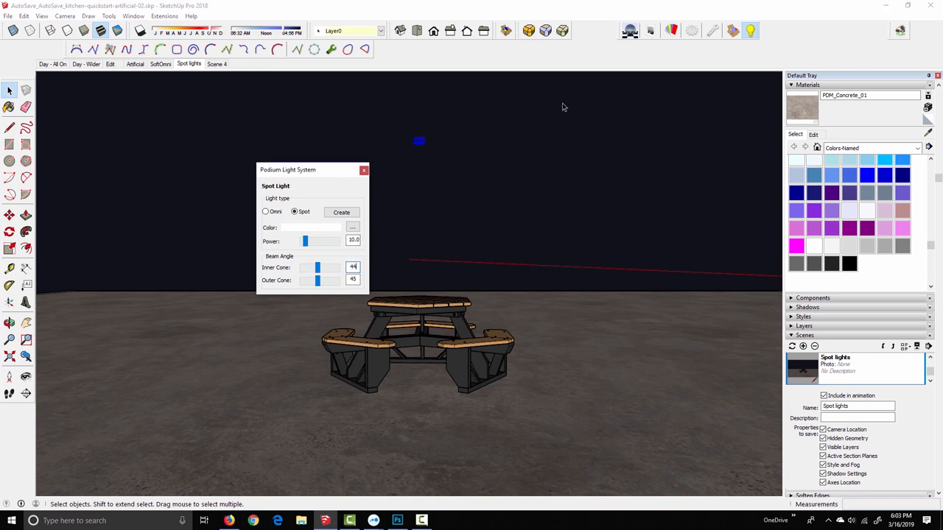
left_click(630, 31)
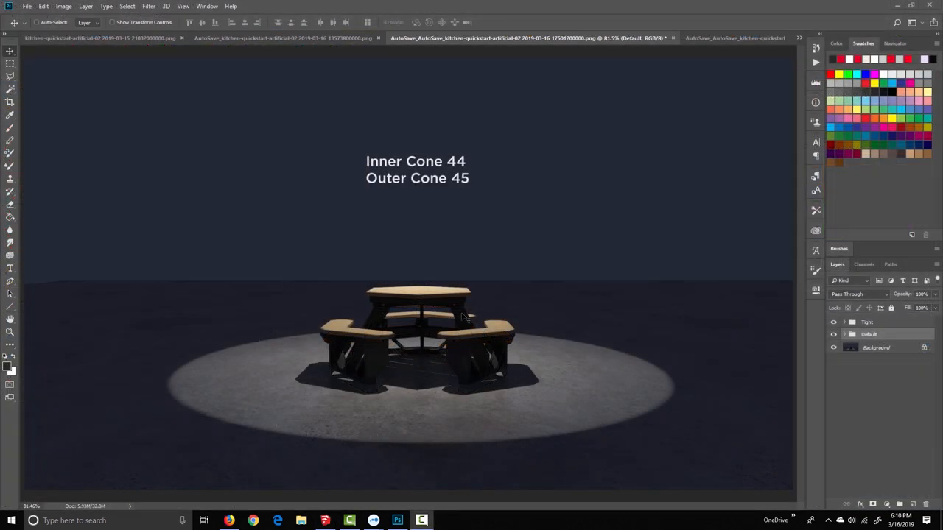
mouse_move(431, 326)
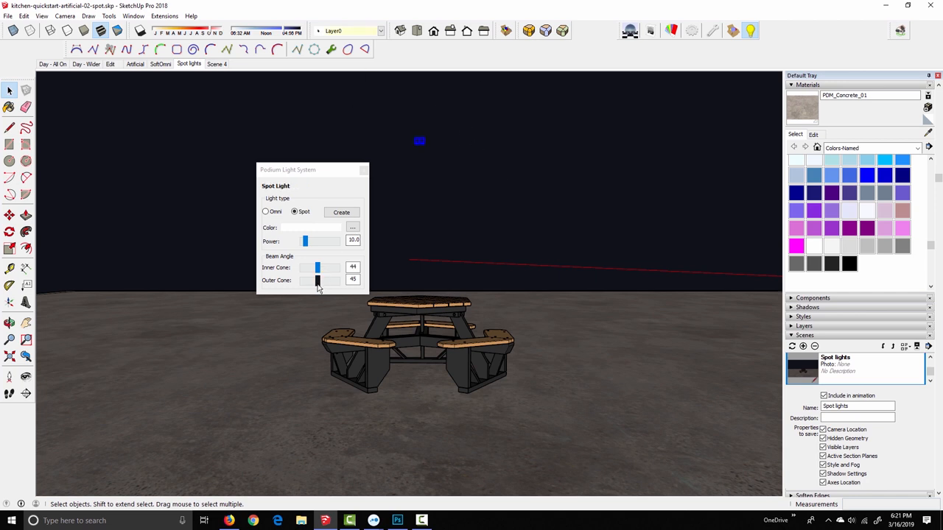
- Widen the outer cone to 67 and reduce the inner cone to 0
left_click_drag(317, 281, 327, 280)
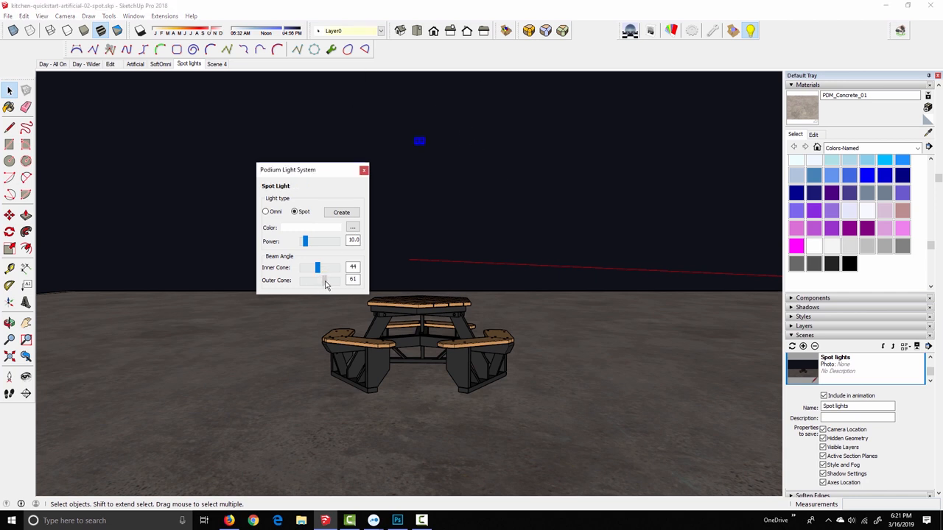
left_click_drag(309, 281, 322, 281)
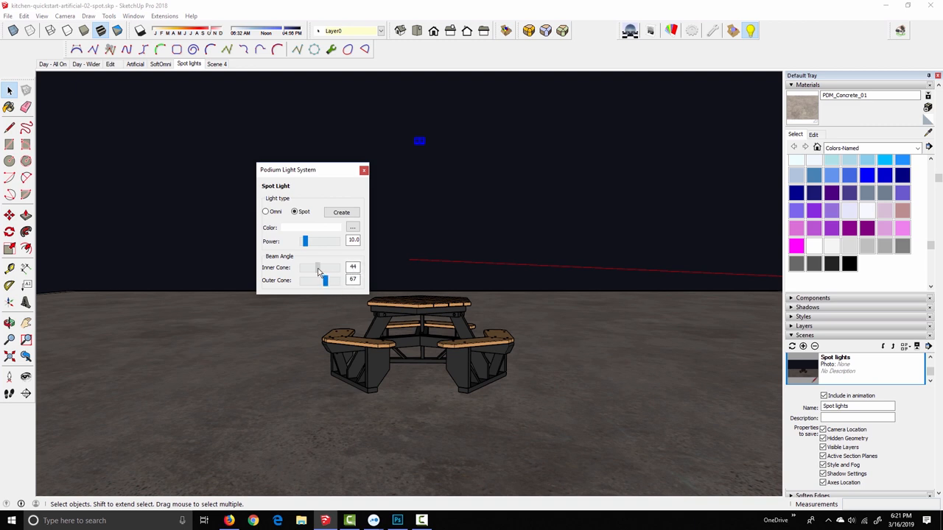
left_click_drag(325, 266, 299, 267)
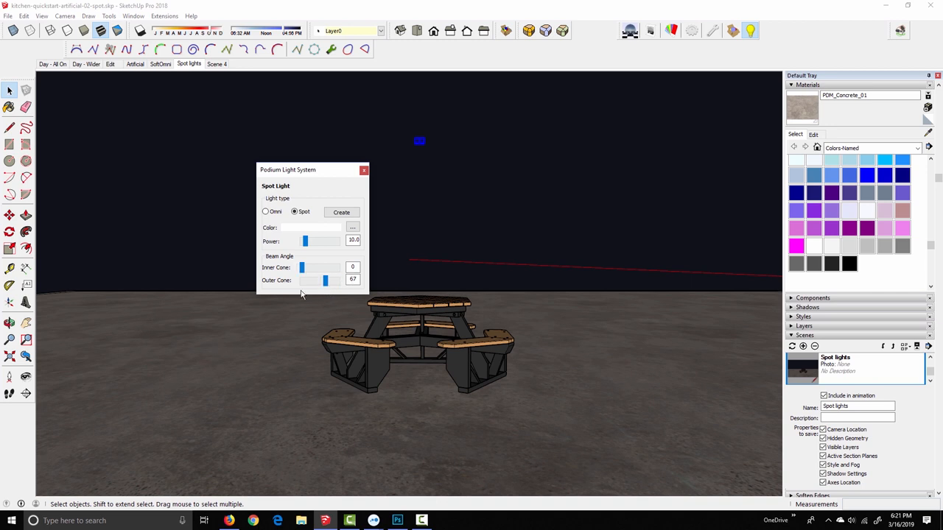
mouse_move(44, 457)
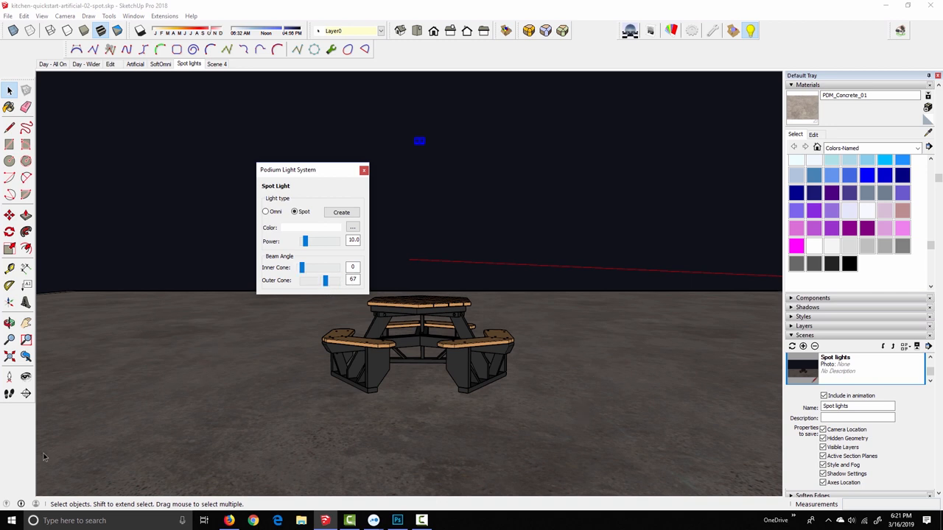
mouse_move(302, 375)
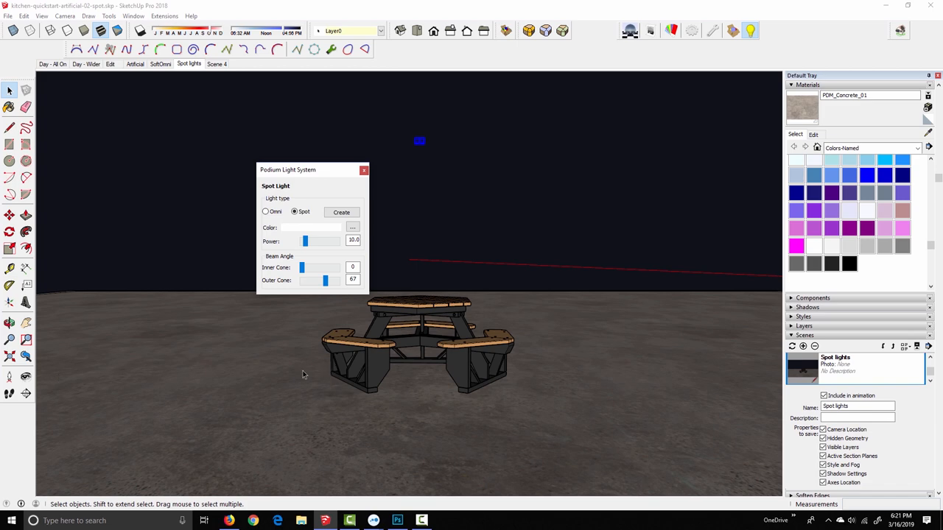
mouse_move(286, 363)
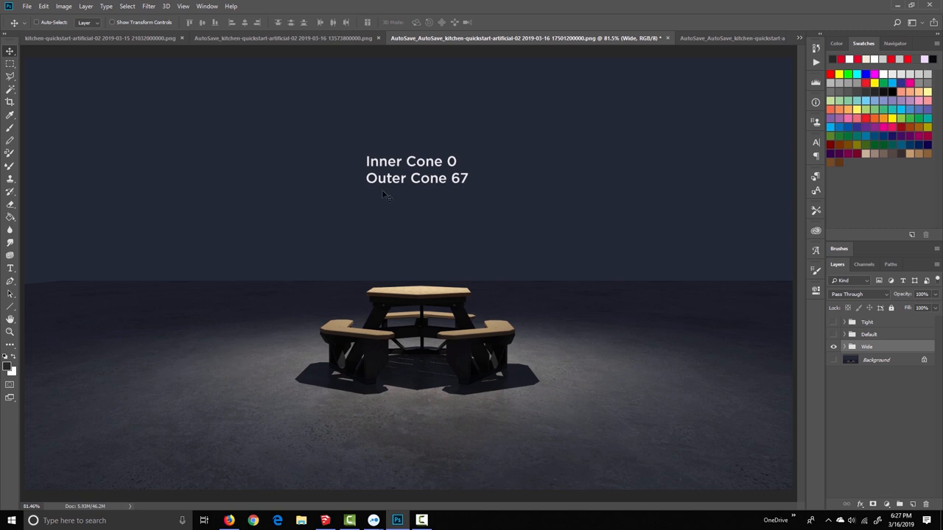
mouse_move(661, 371)
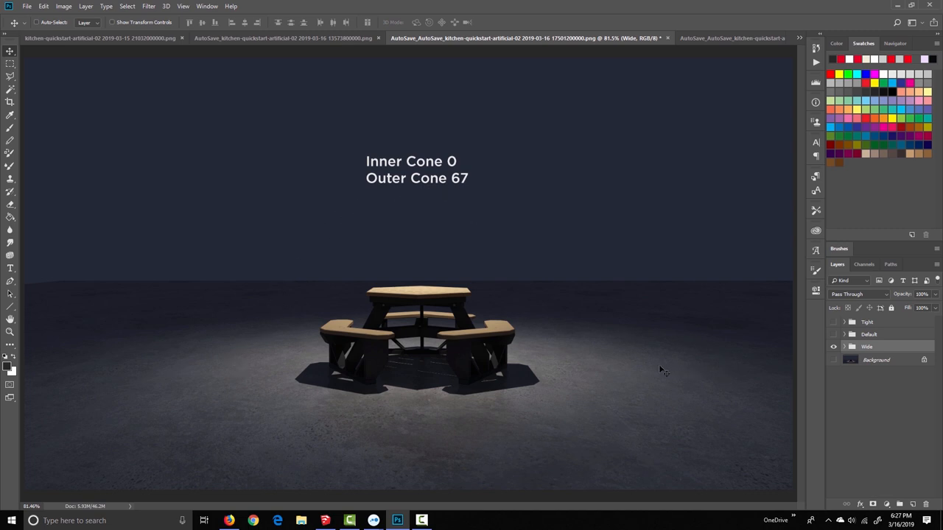
mouse_move(233, 418)
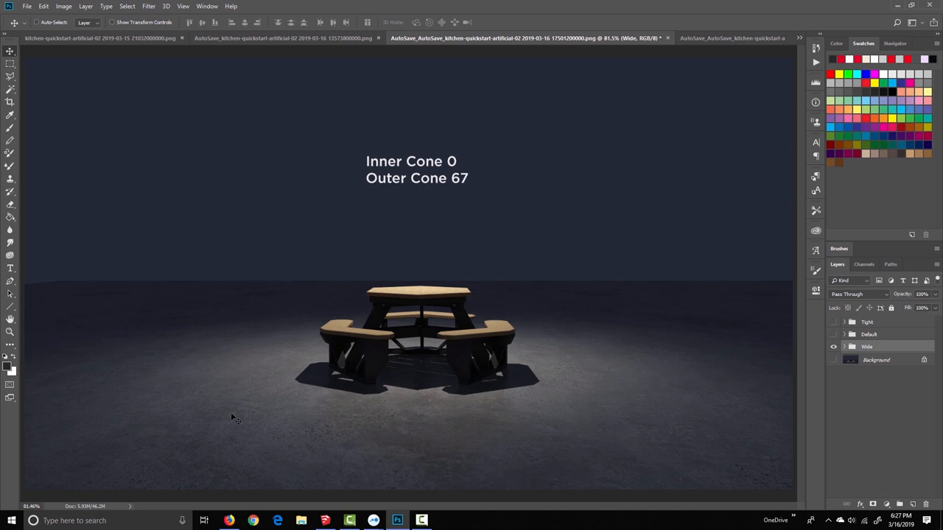
mouse_move(674, 361)
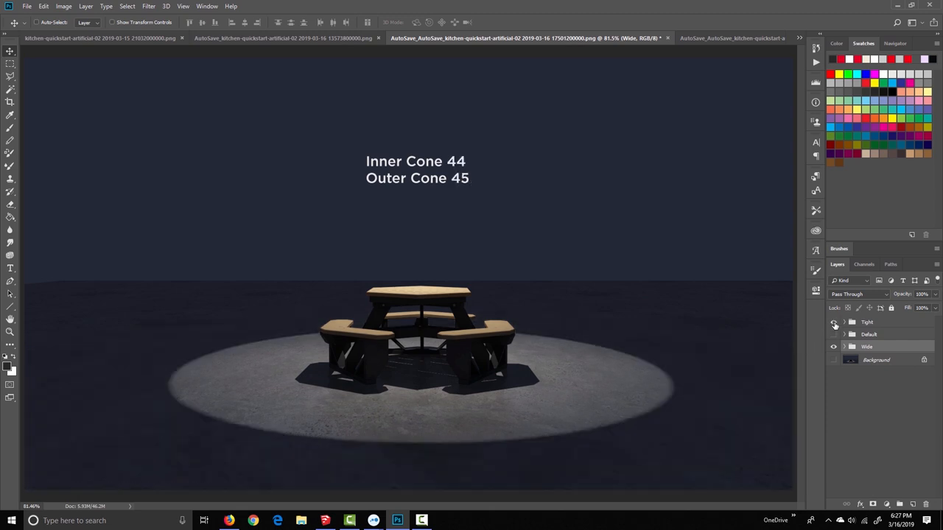
left_click(834, 335)
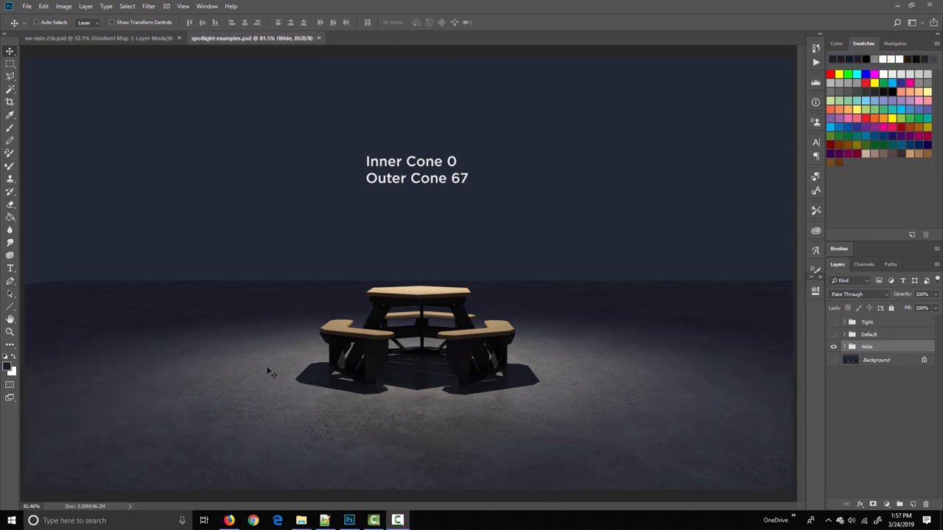
mouse_move(347, 258)
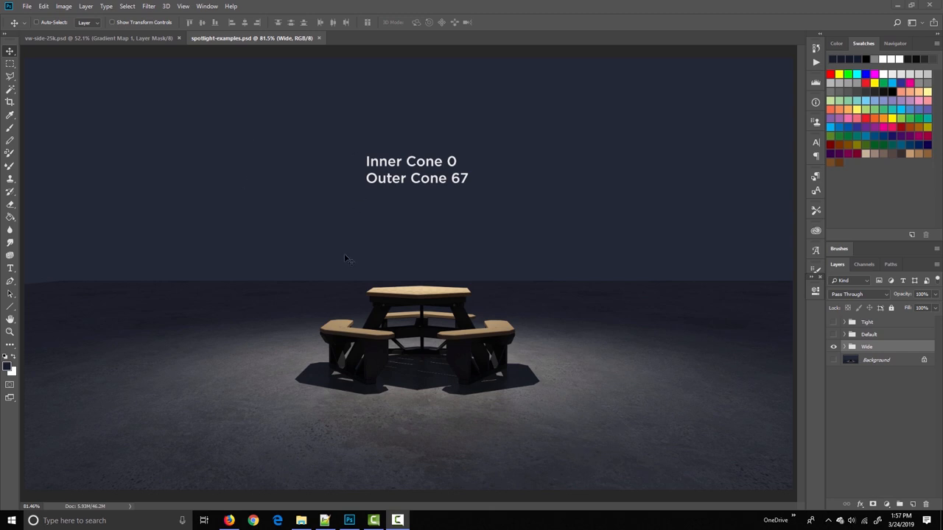
mouse_move(332, 286)
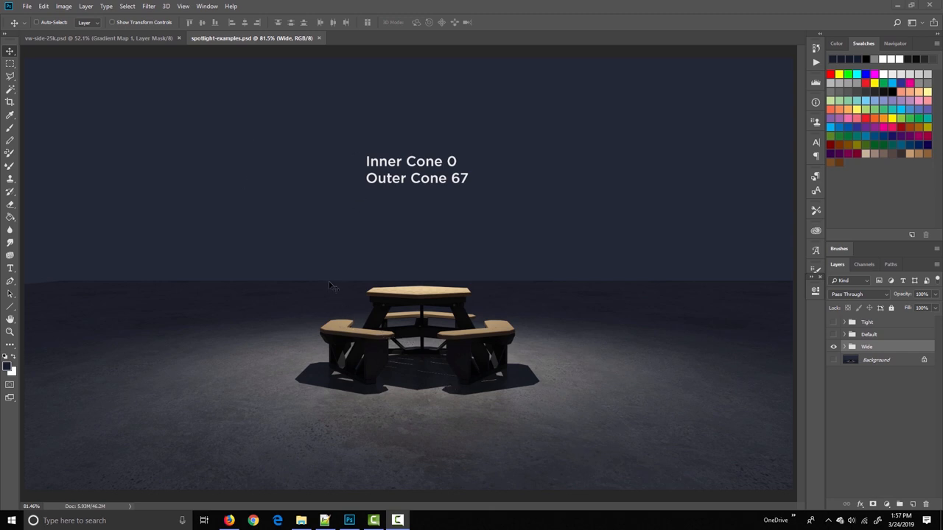
mouse_move(308, 239)
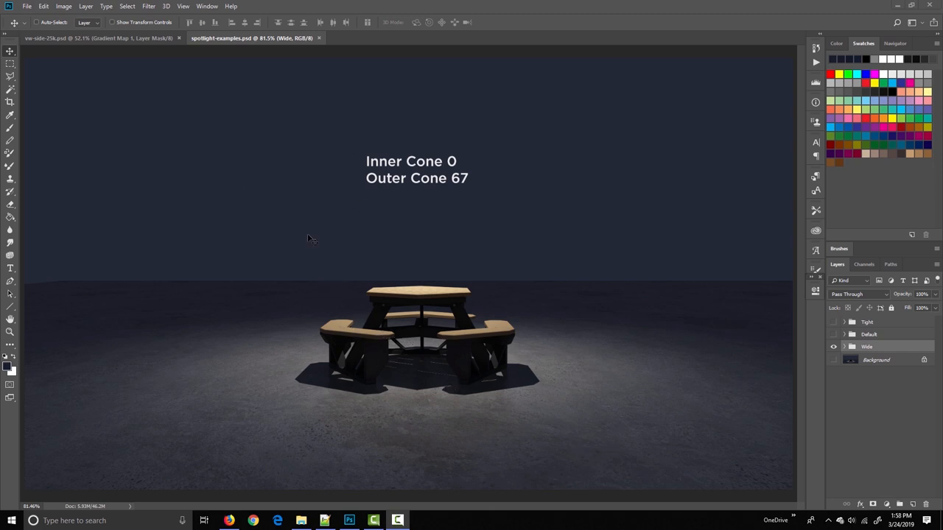
mouse_move(368, 227)
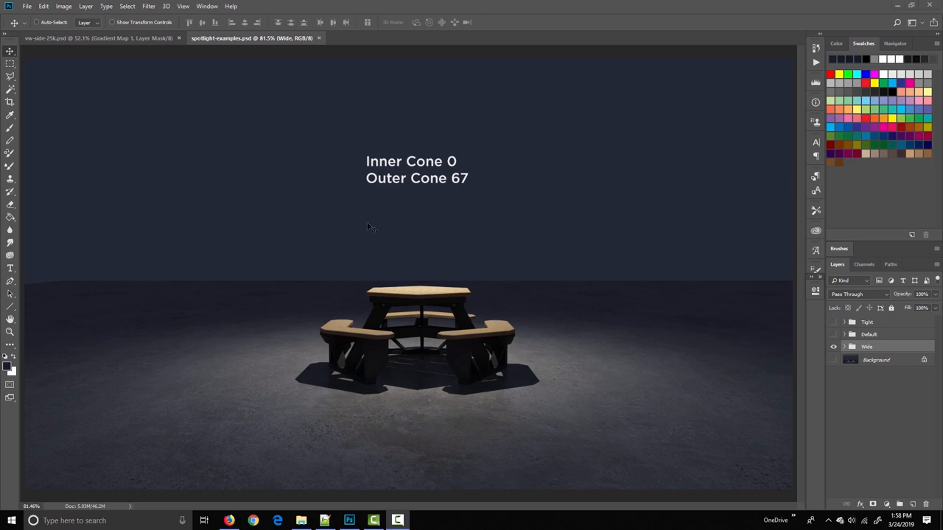
mouse_move(416, 317)
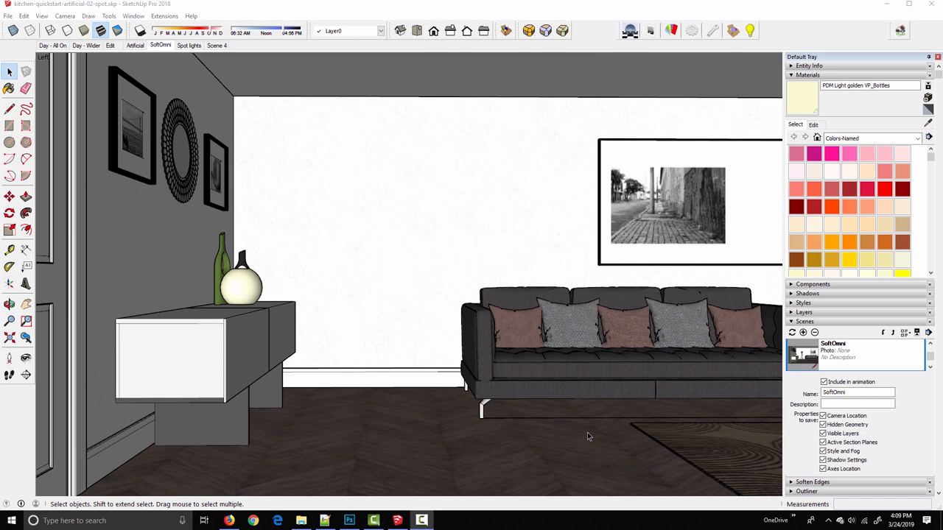
mouse_move(671, 30)
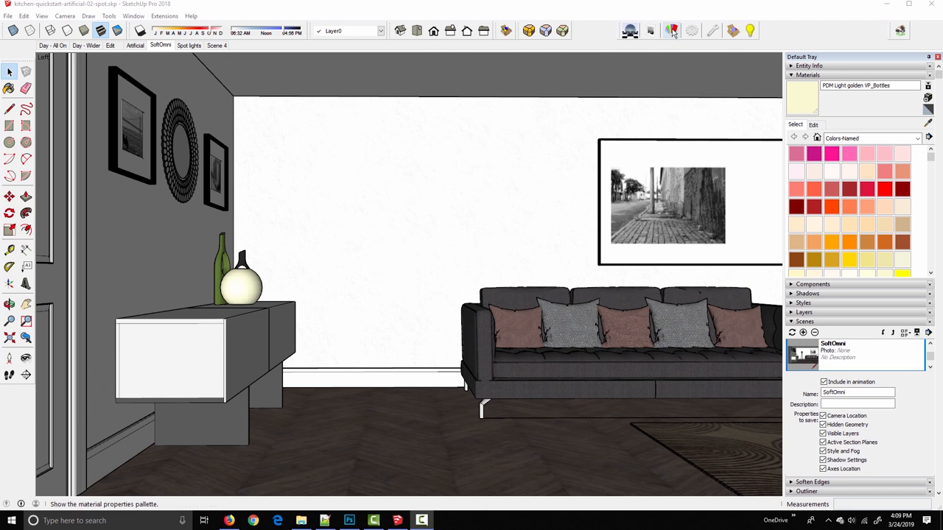
- Move the cube straight up onto the back wall, raised off the floor
left_click(671, 31)
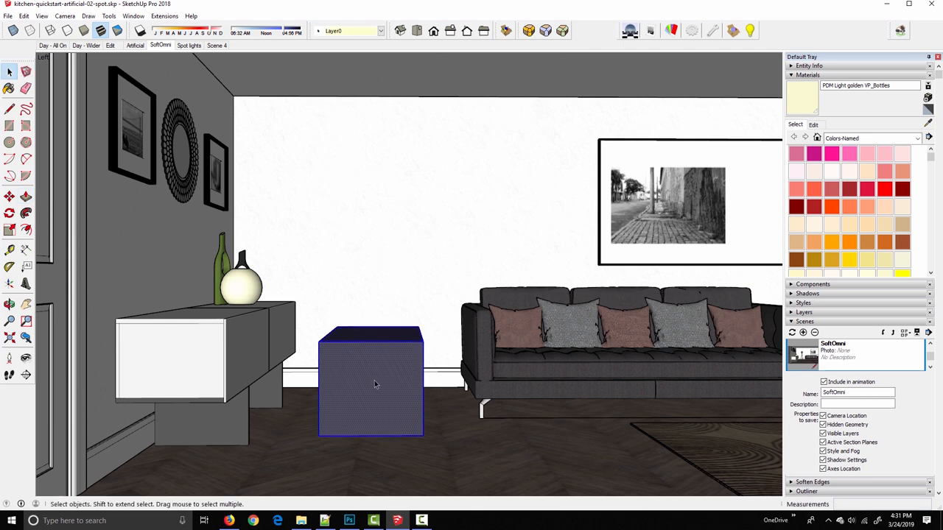
left_click(10, 197)
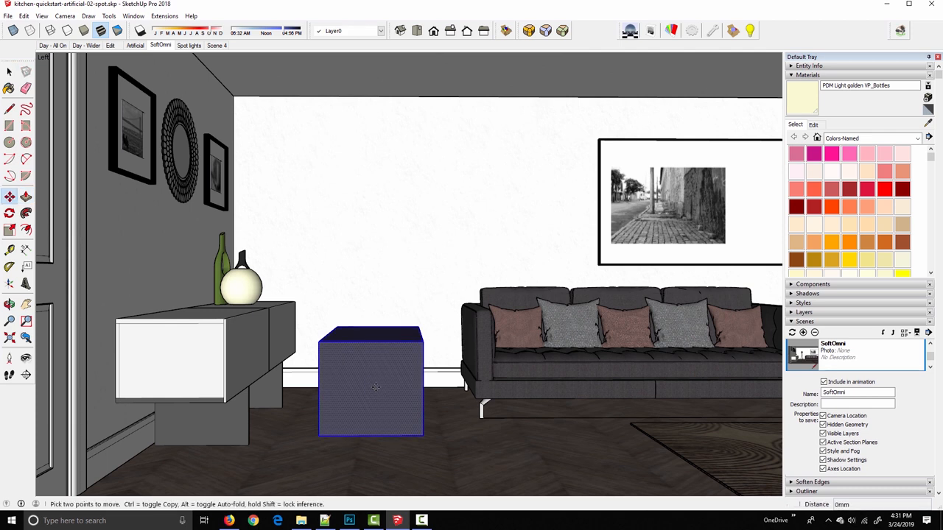
left_click_drag(376, 381, 375, 224)
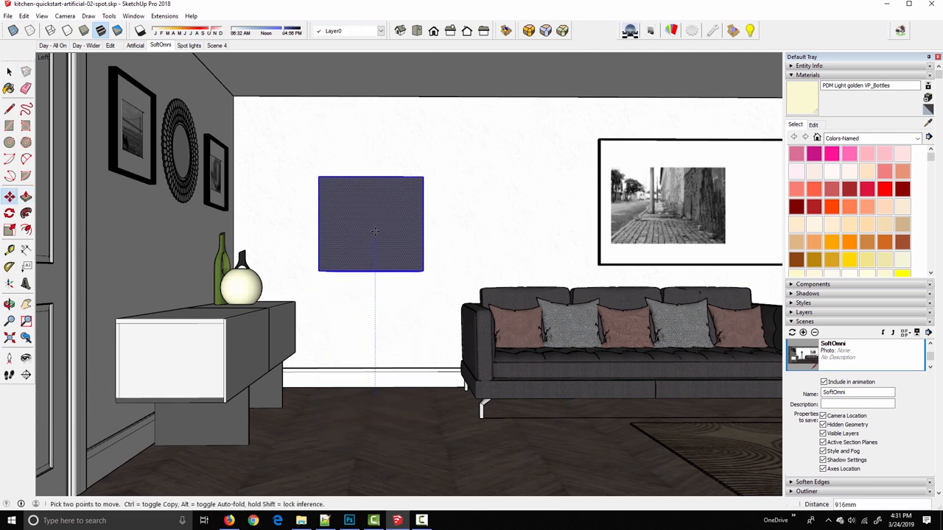
- Turn the wall cube into a group via its context menu
right_click(376, 224)
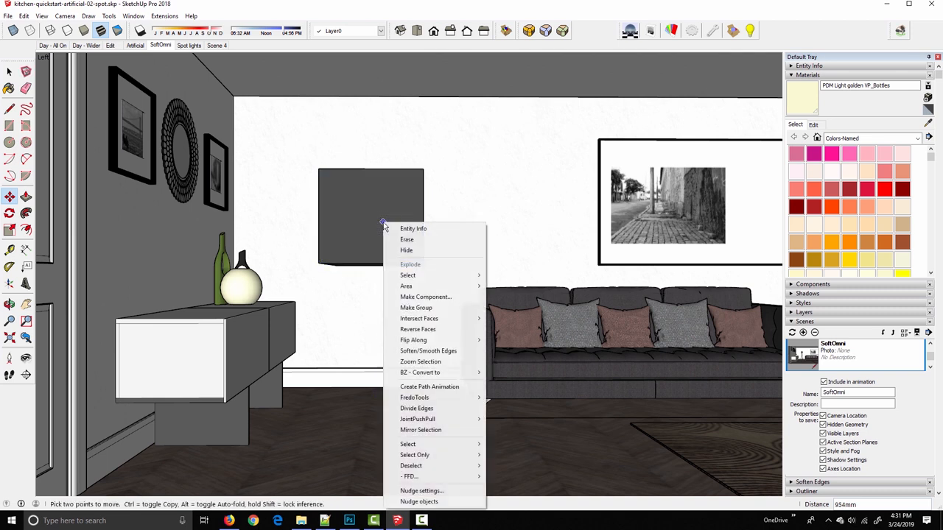
mouse_move(416, 307)
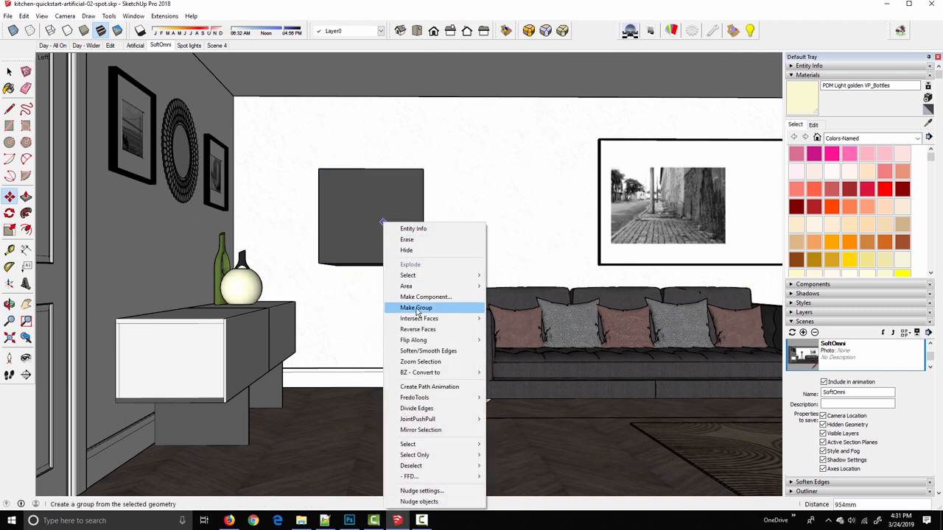
left_click(415, 307)
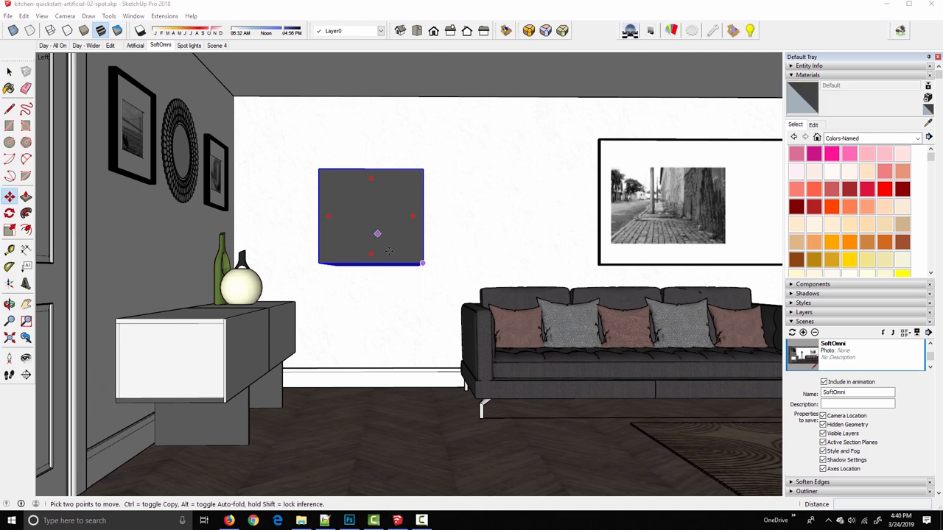
mouse_move(389, 244)
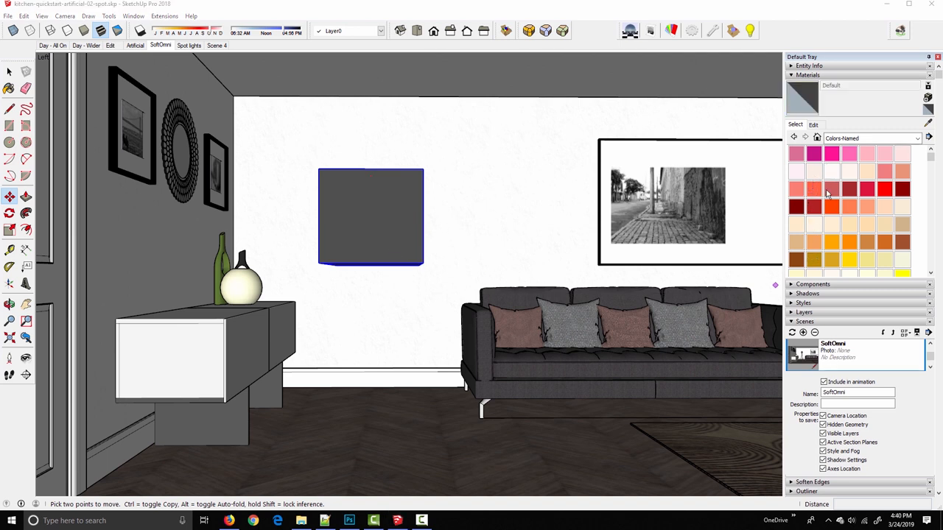
mouse_move(838, 234)
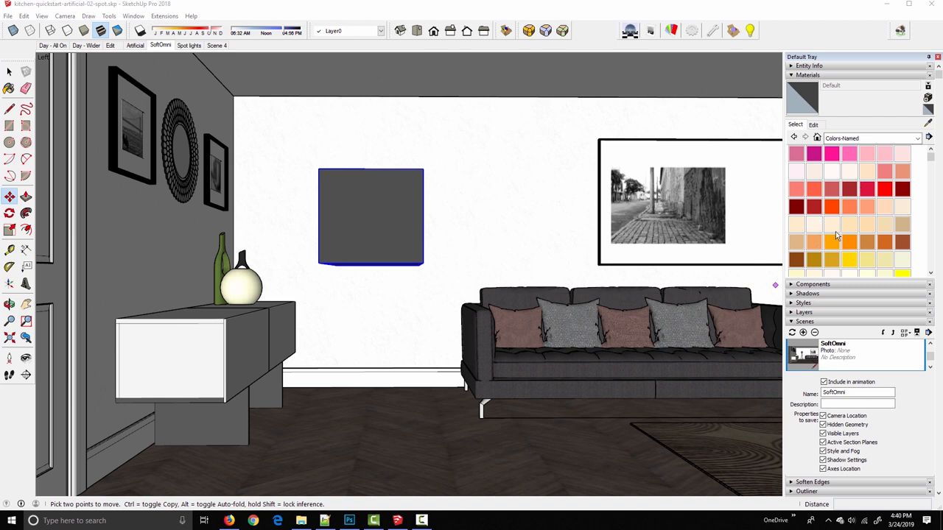
- Create a new Moccasin-based material named 'LEM Example'
left_click(849, 224)
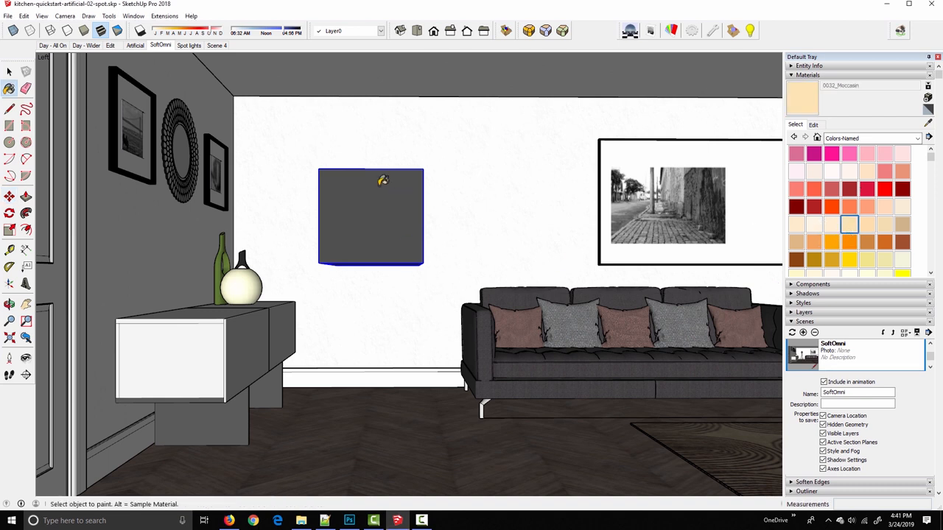
mouse_move(405, 216)
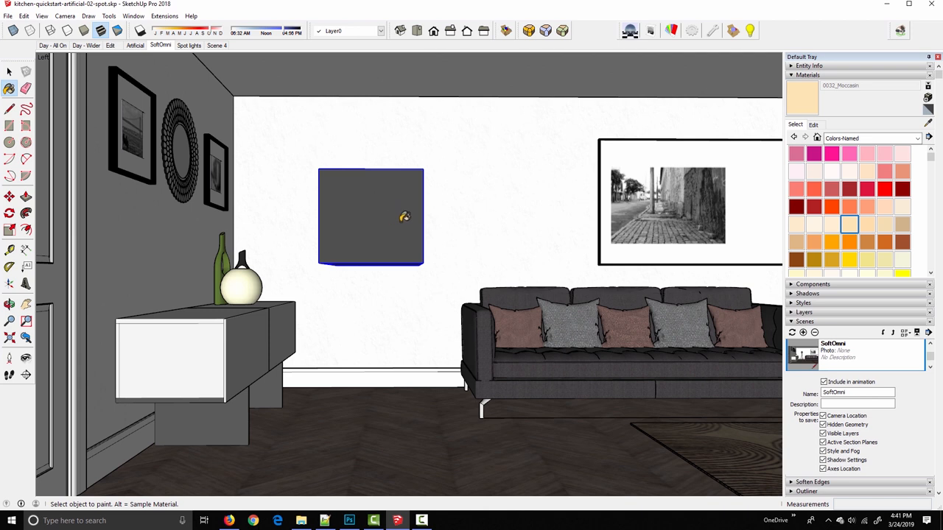
mouse_move(927, 100)
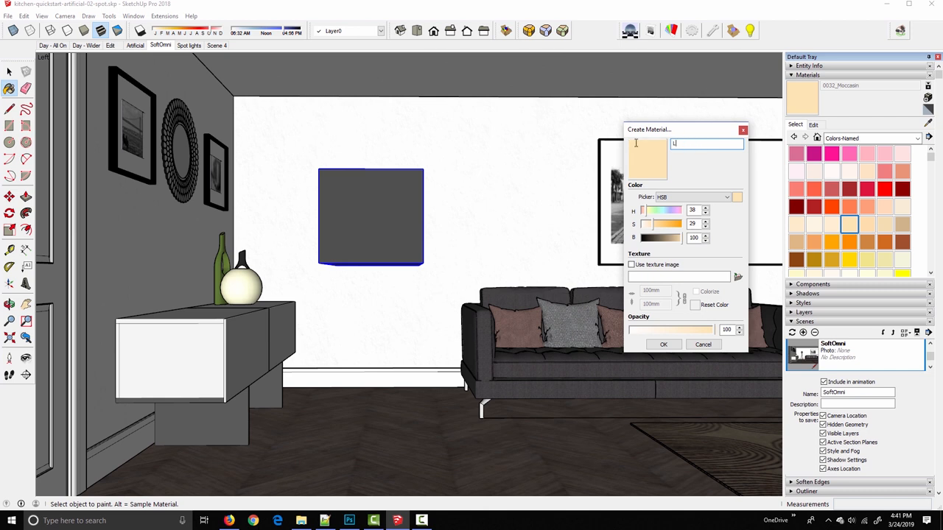
type("LEM Example")
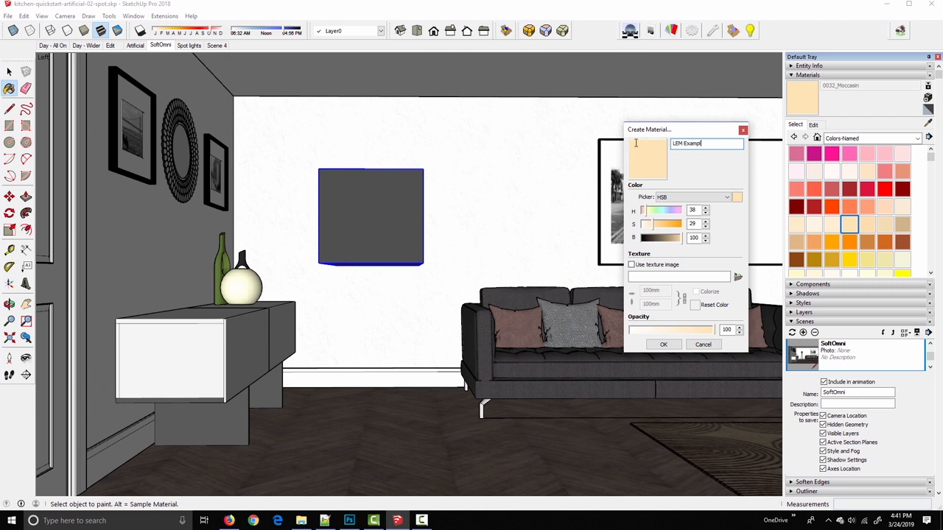
mouse_move(821, 226)
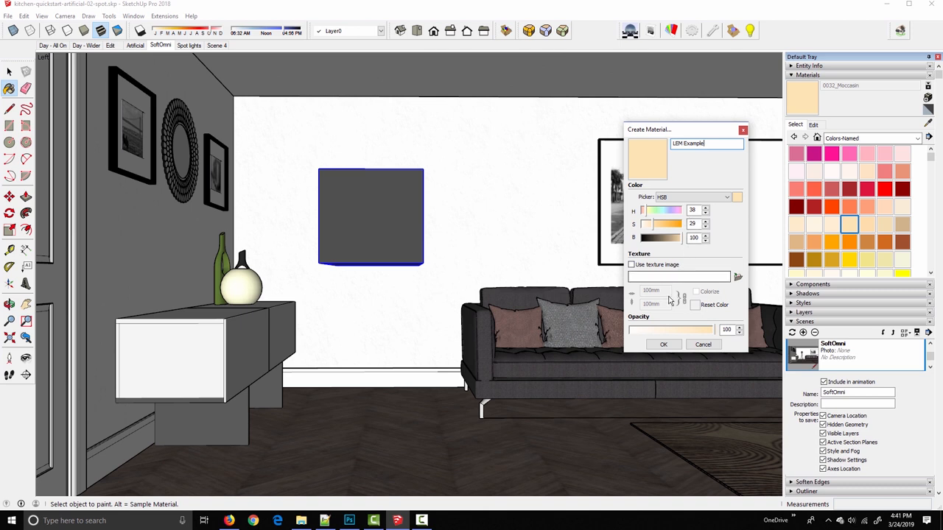
mouse_move(664, 345)
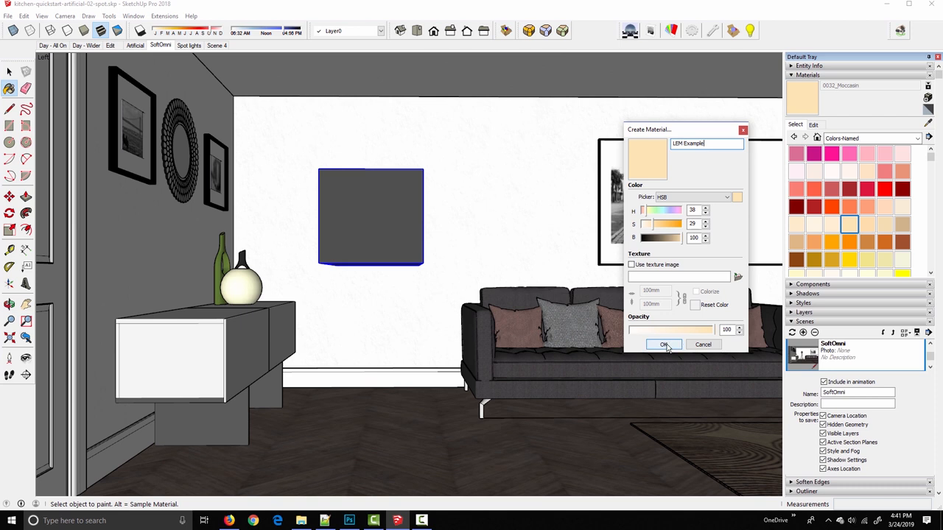
left_click(664, 345)
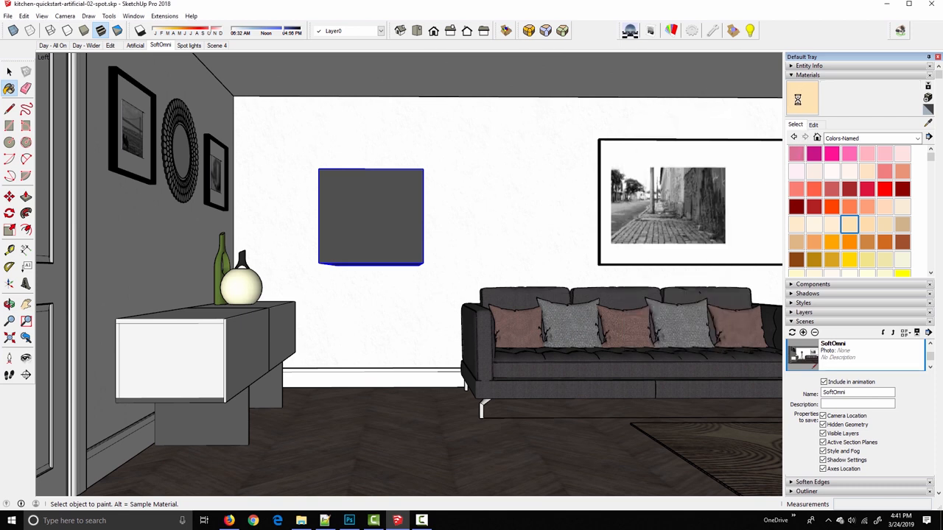
- Paint the wall cube with the LEM Example material
left_click(370, 218)
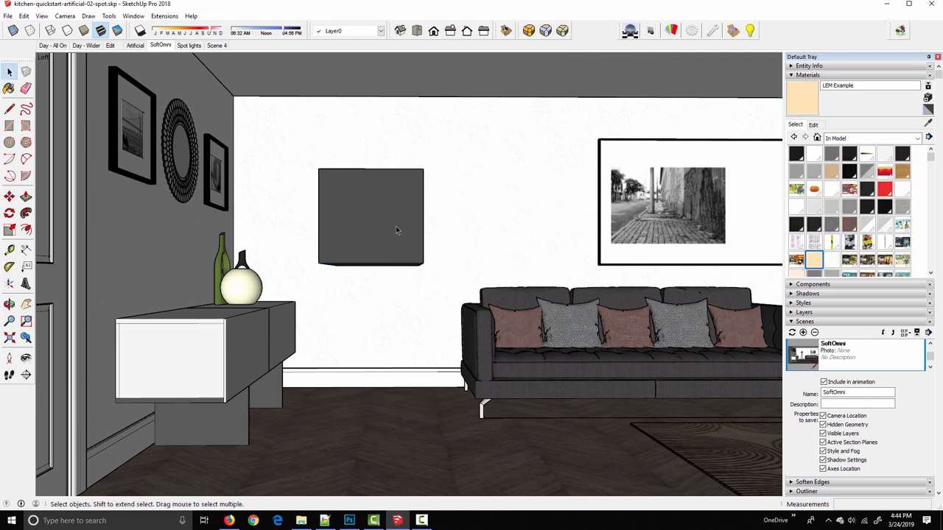
left_click(9, 87)
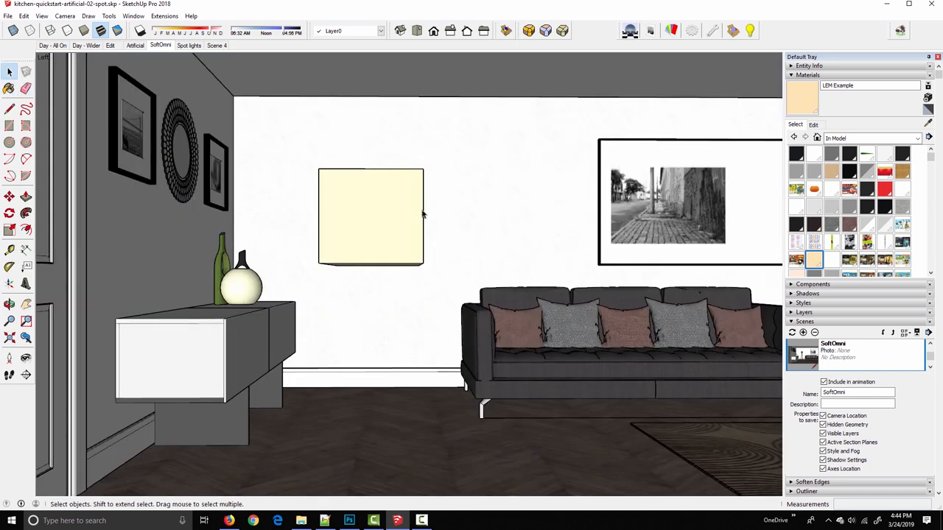
- Load the cube's LEM Example material into Podium Material Properties with the eyedropper
left_click(671, 31)
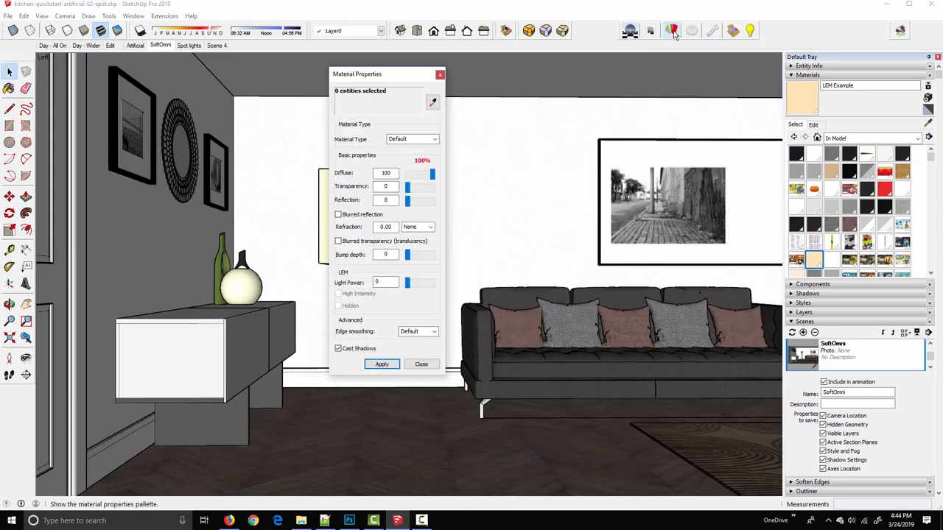
left_click_drag(357, 74, 498, 97)
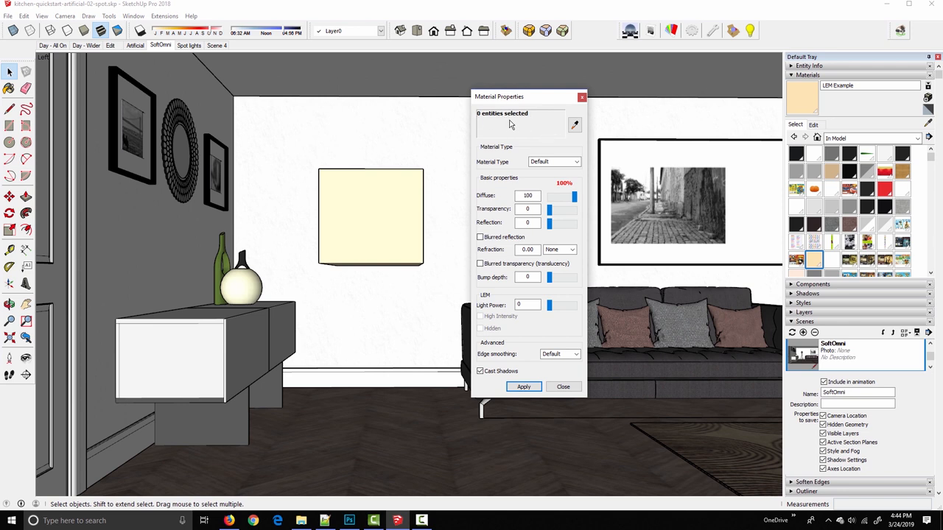
left_click(575, 124)
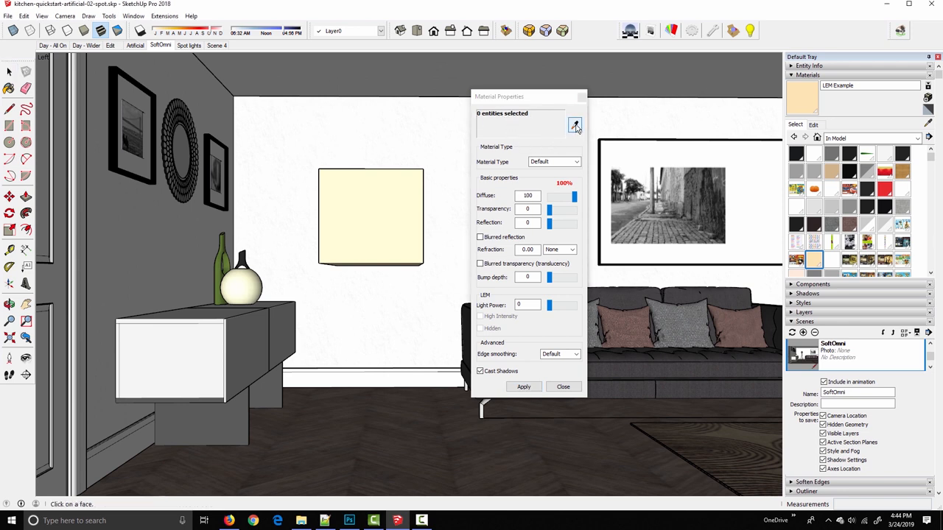
left_click(576, 124)
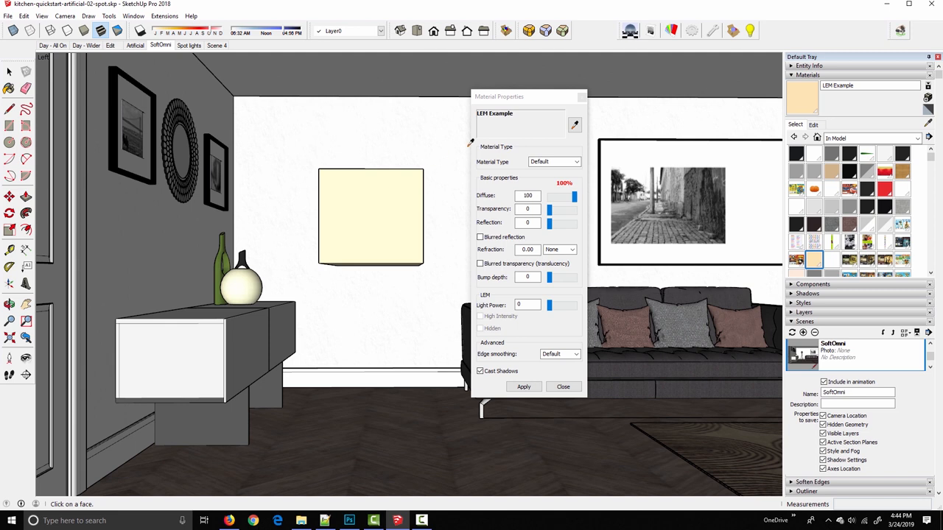
mouse_move(531, 123)
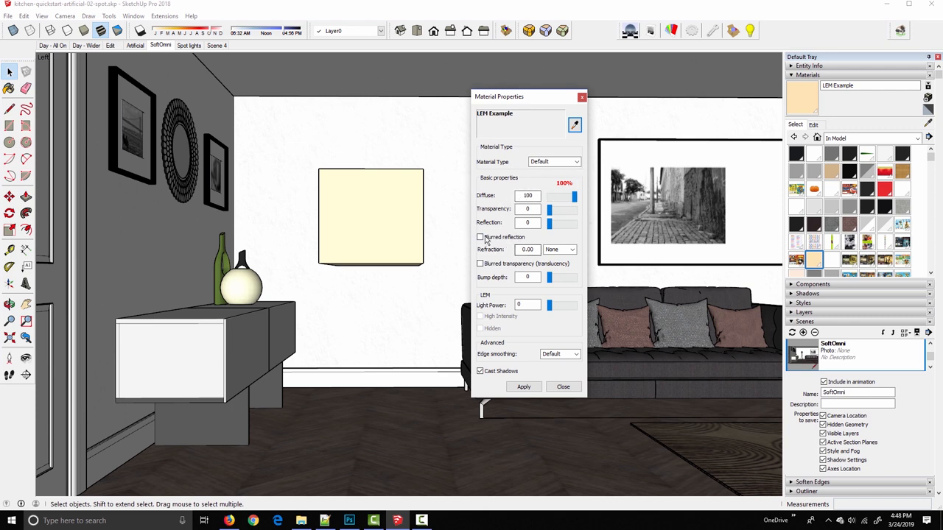
mouse_move(495, 216)
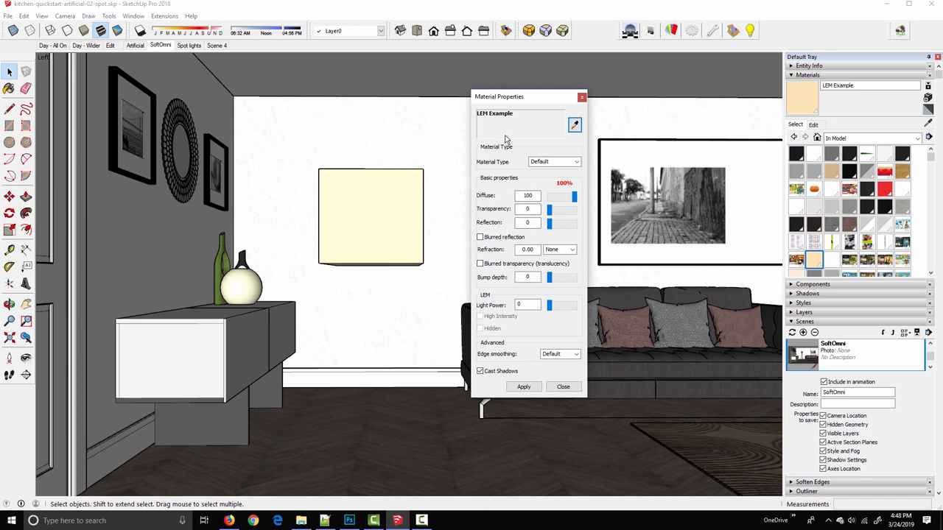
mouse_move(573, 197)
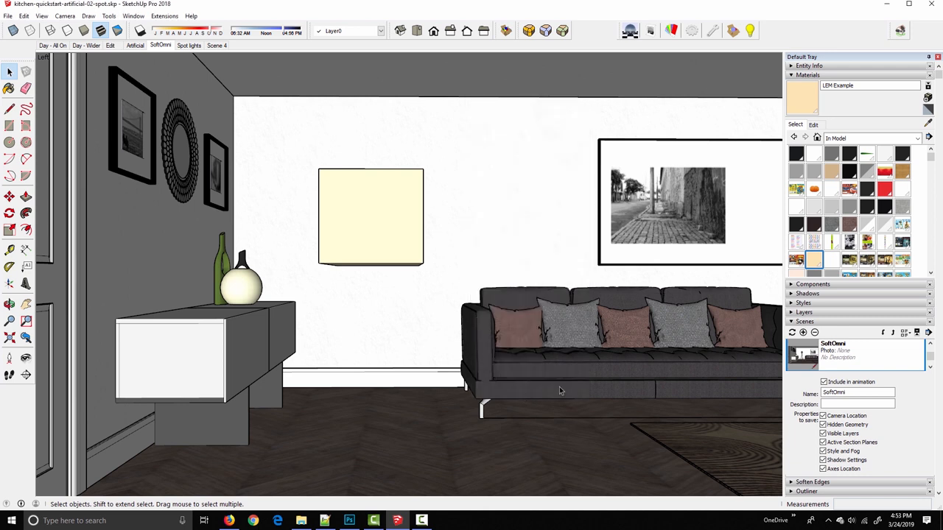
mouse_move(382, 335)
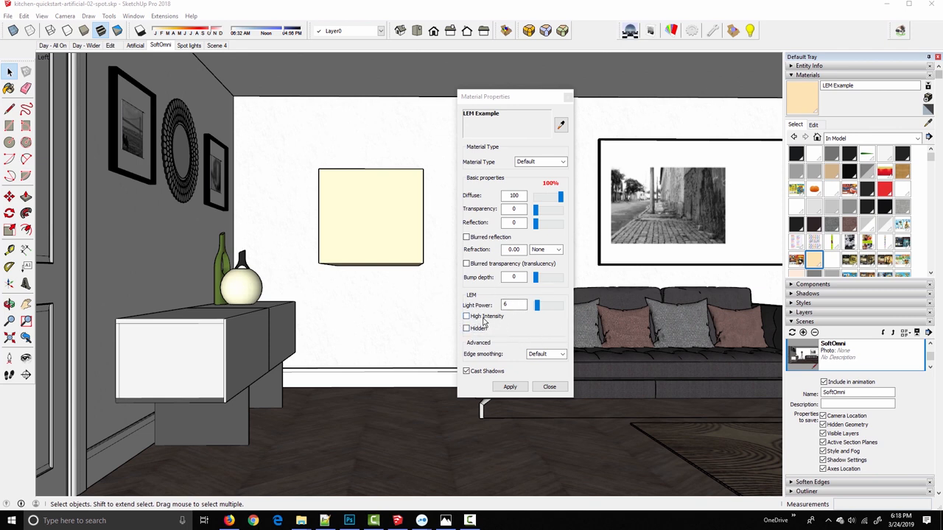
- Enable high intensity for LEM Example's emitted light and apply it
left_click(466, 316)
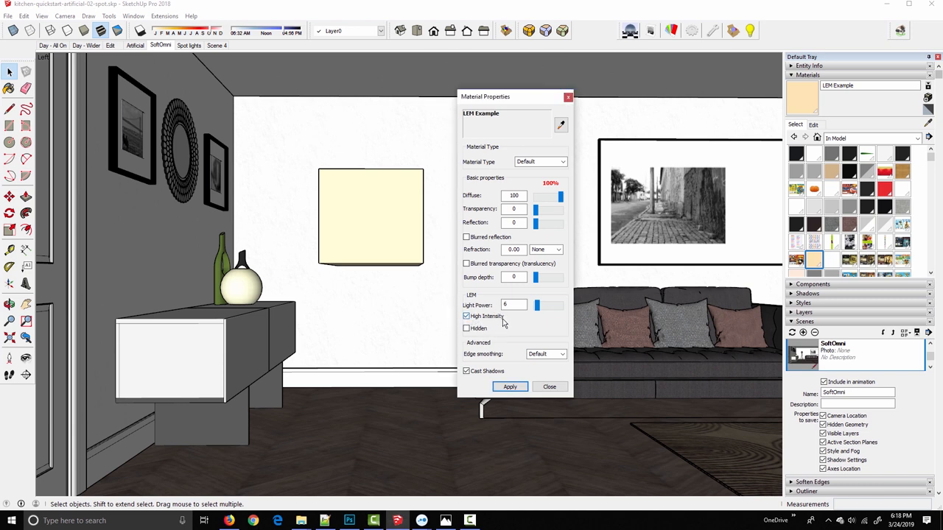
left_click(514, 305)
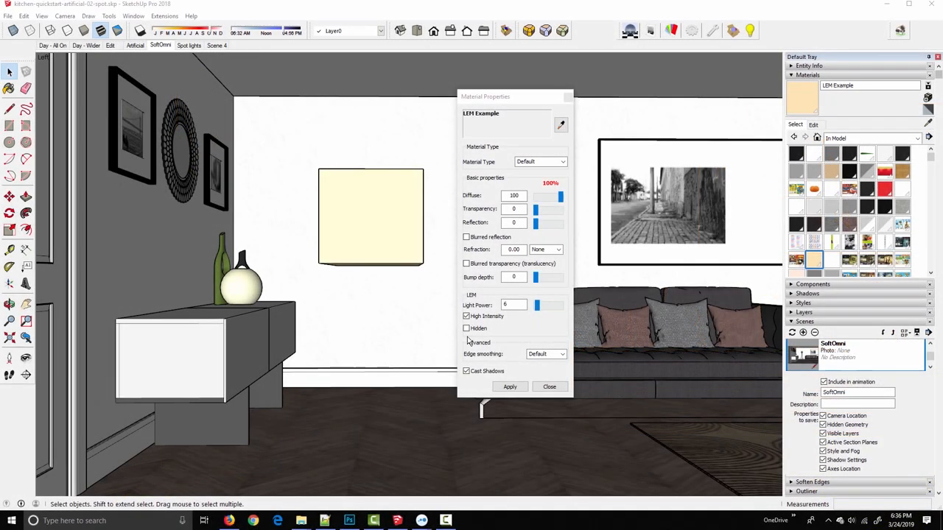
- Switch high intensity back off and make the light-emitting material hidden
left_click(466, 316)
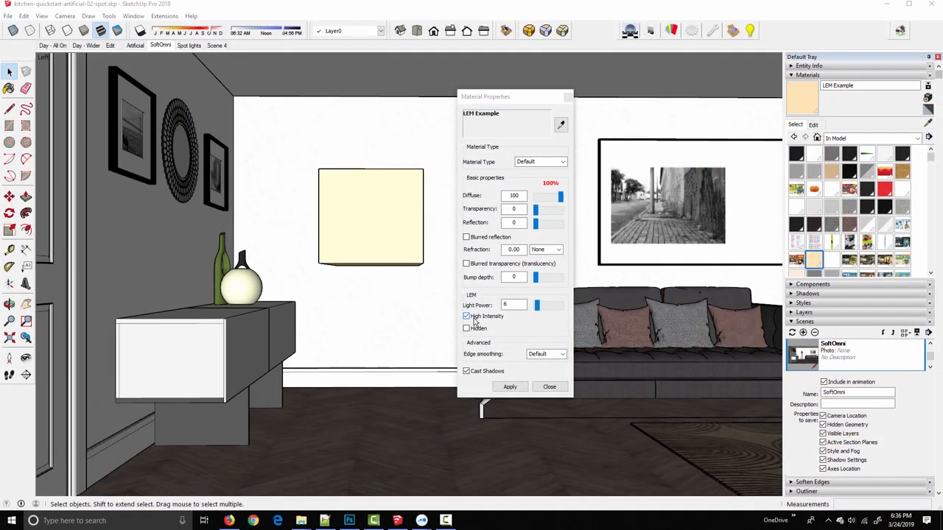
left_click(465, 316)
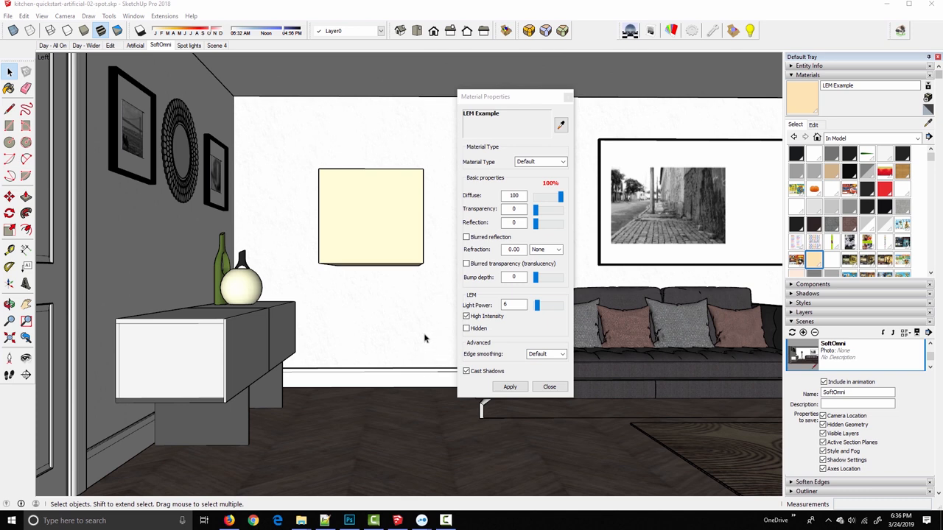
mouse_move(397, 339)
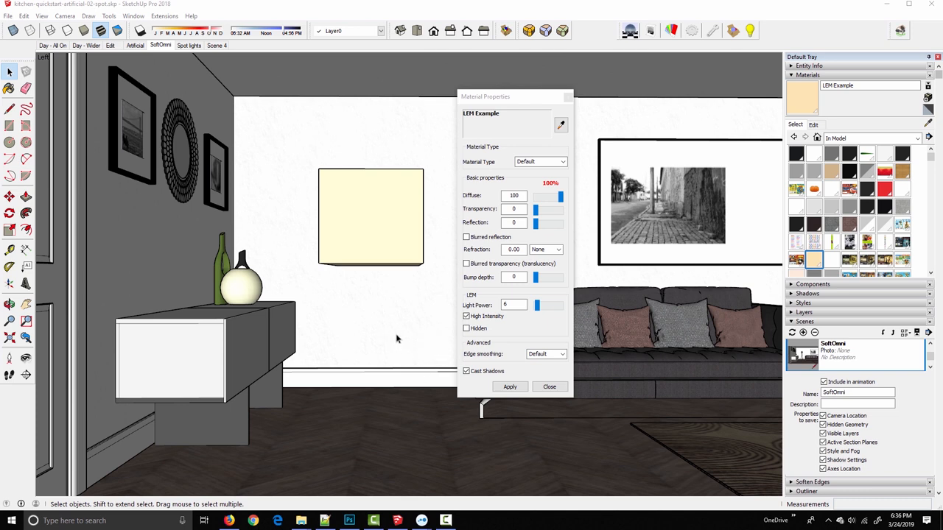
left_click(466, 315)
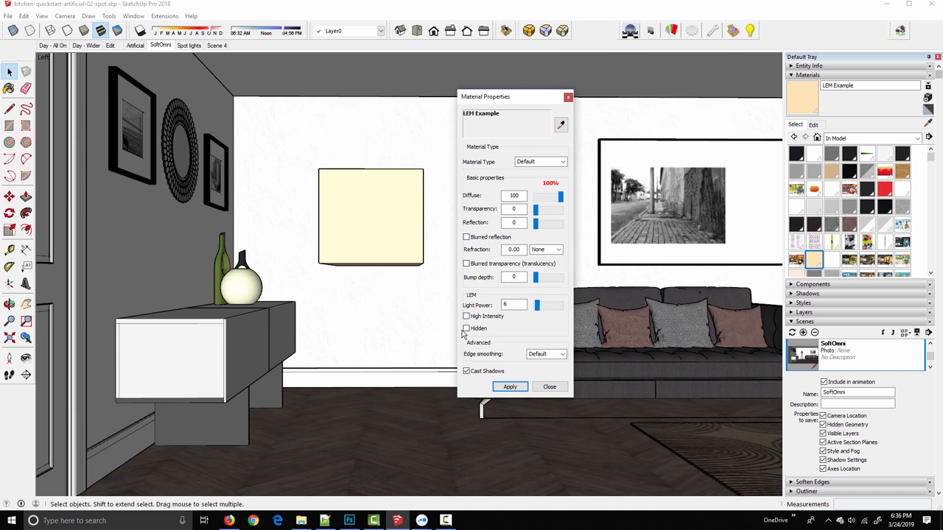
left_click(466, 328)
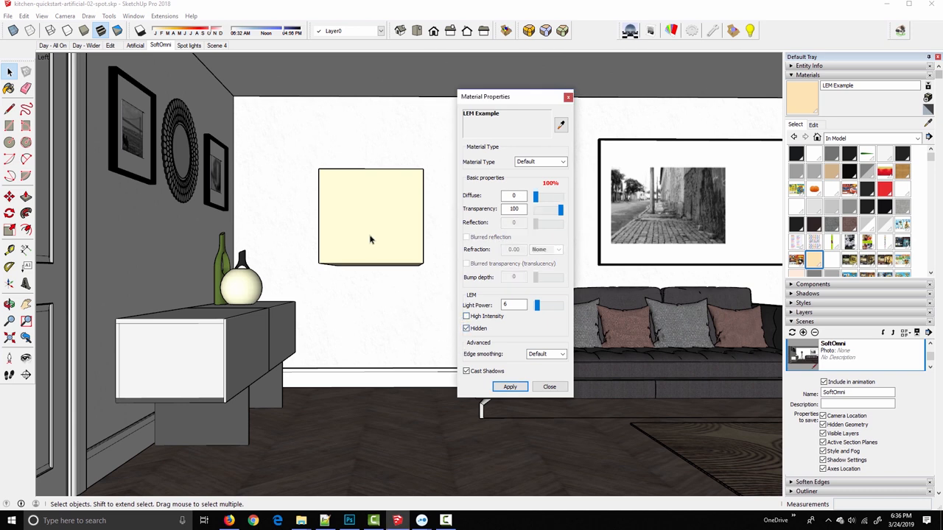
mouse_move(362, 245)
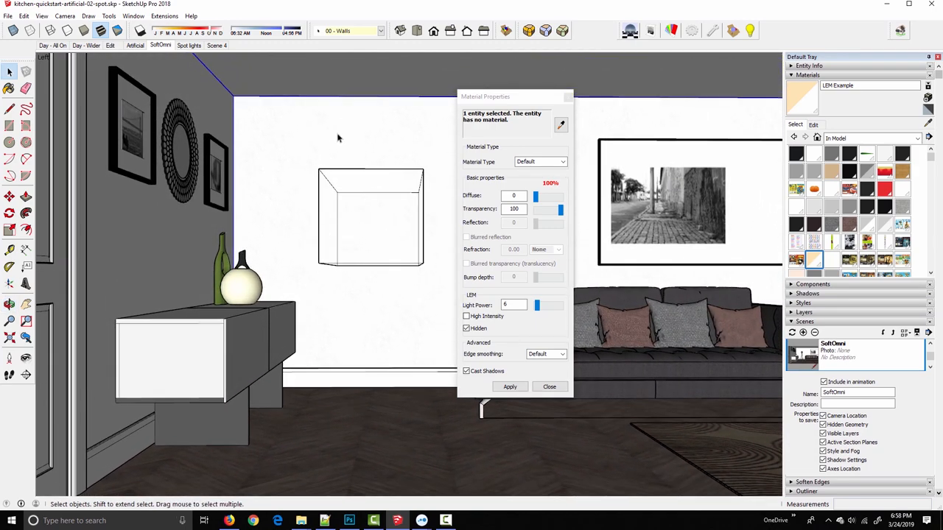
mouse_move(392, 197)
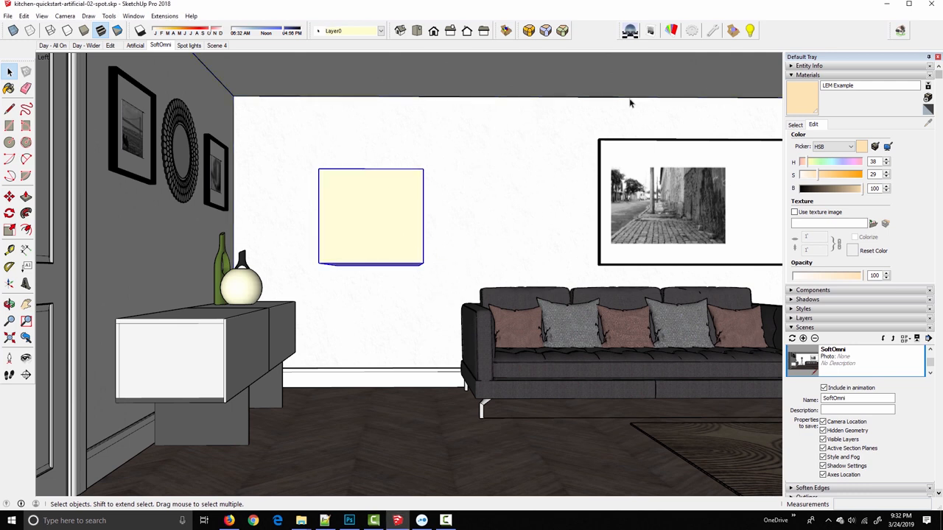
- Resample the cube's material and tint LEM Example lilac pink with hue 277
left_click(560, 125)
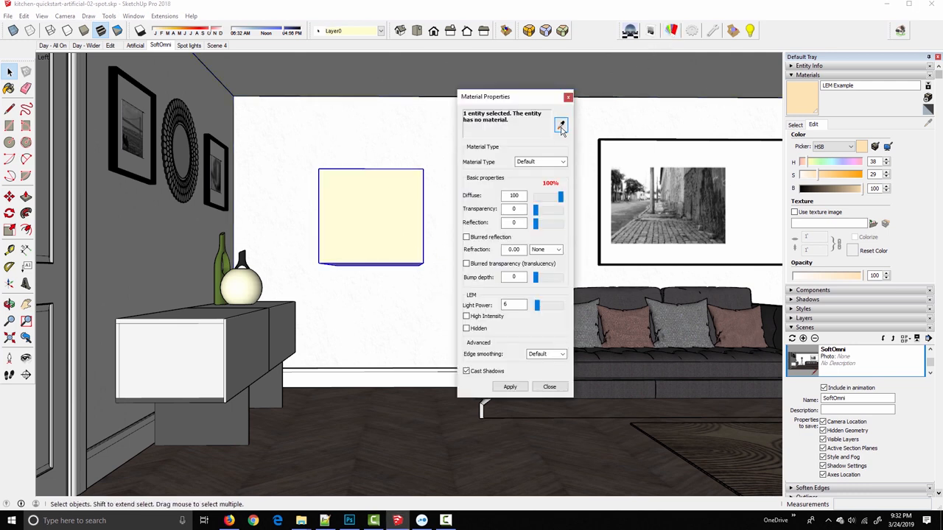
left_click(561, 124)
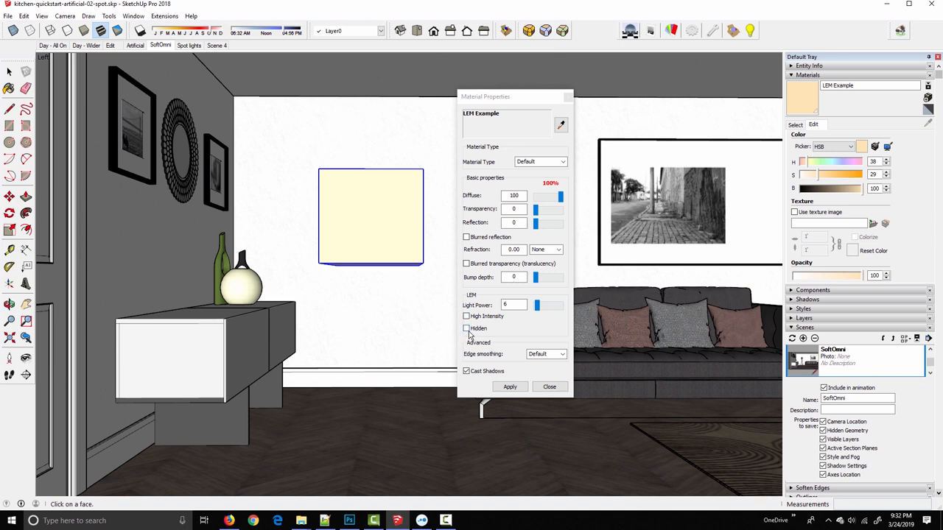
left_click(466, 327)
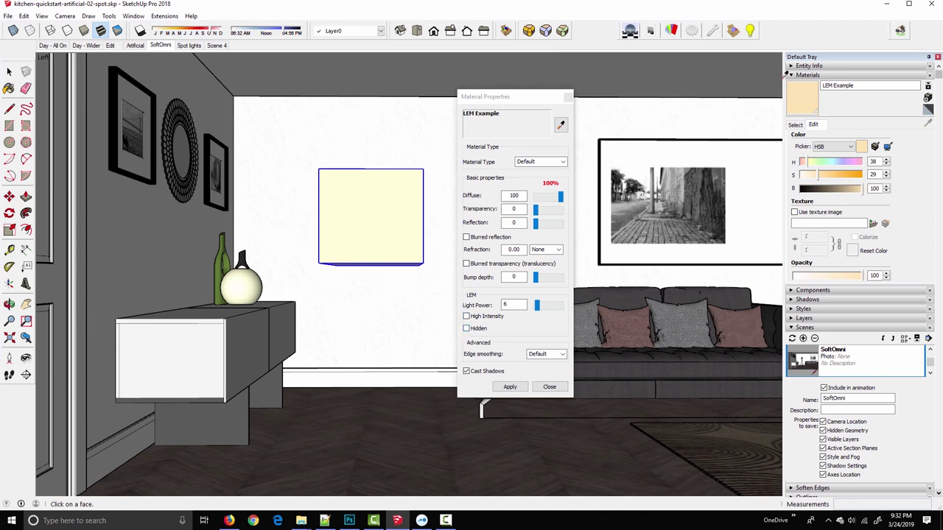
left_click(816, 161)
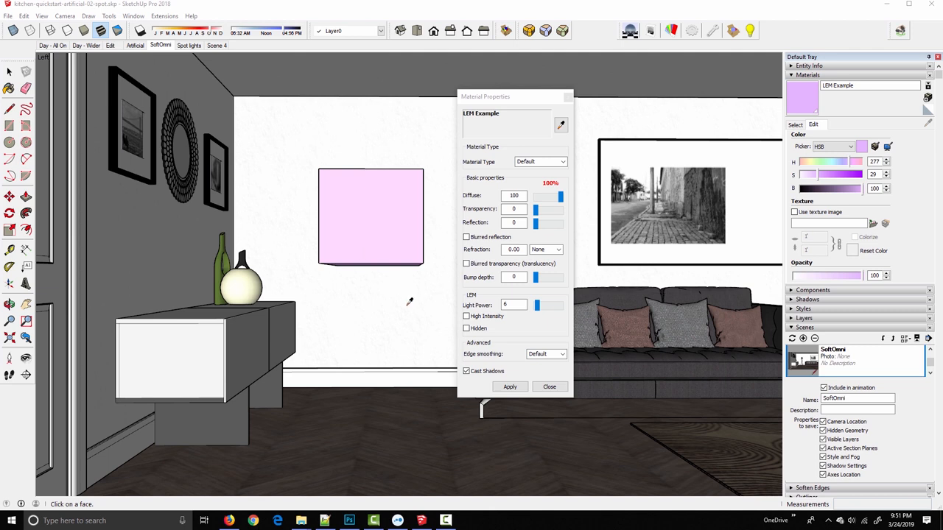
mouse_move(405, 226)
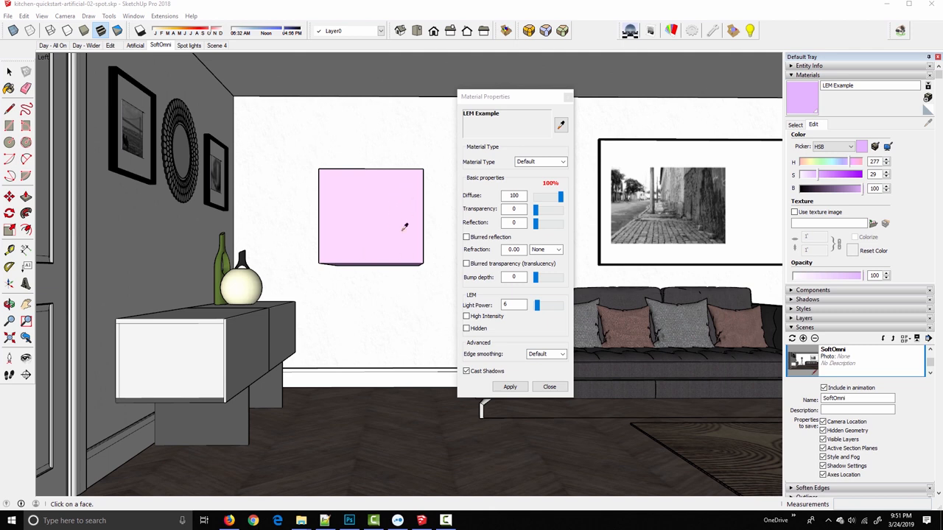
mouse_move(399, 242)
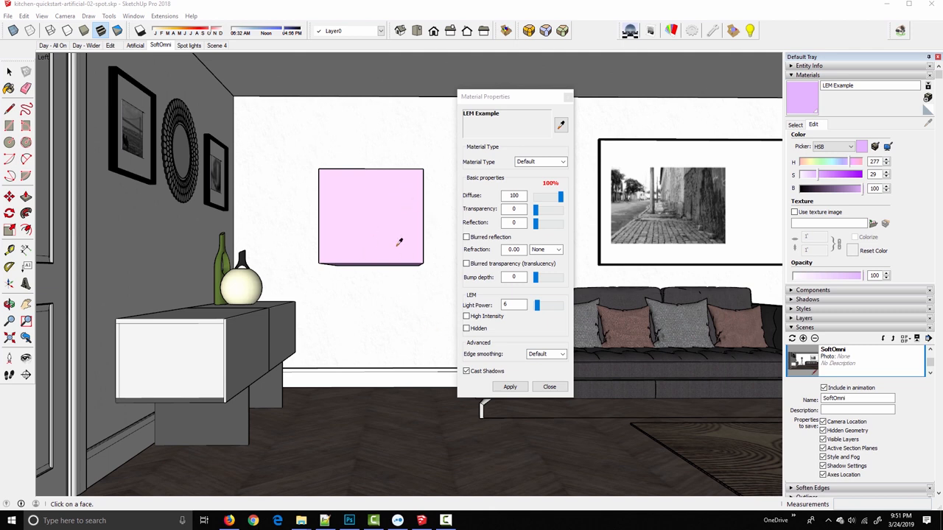
mouse_move(47, 100)
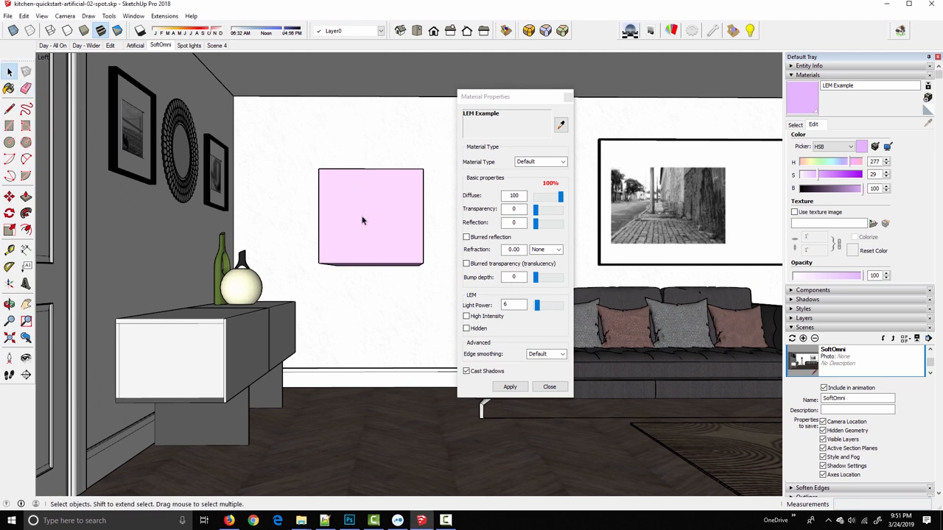
- Select the wall cube and delete it from the scene
left_click(370, 216)
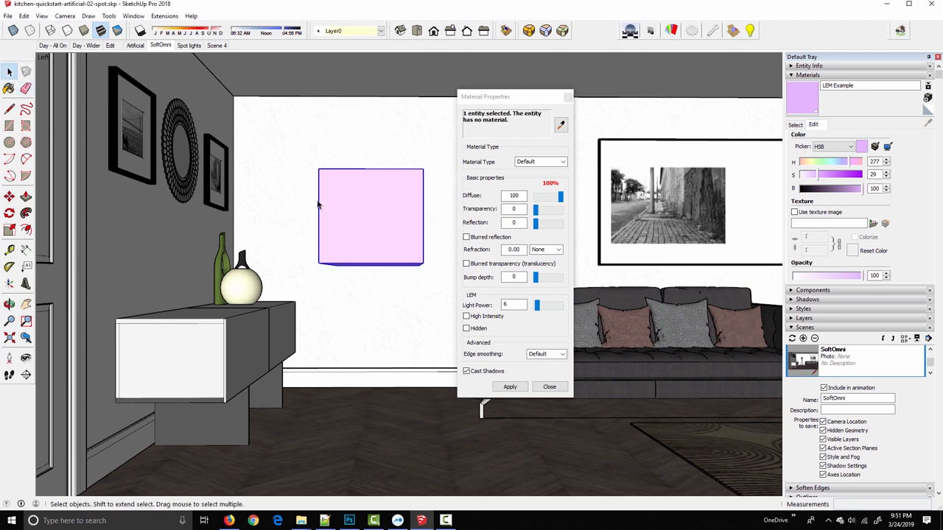
left_click(346, 219)
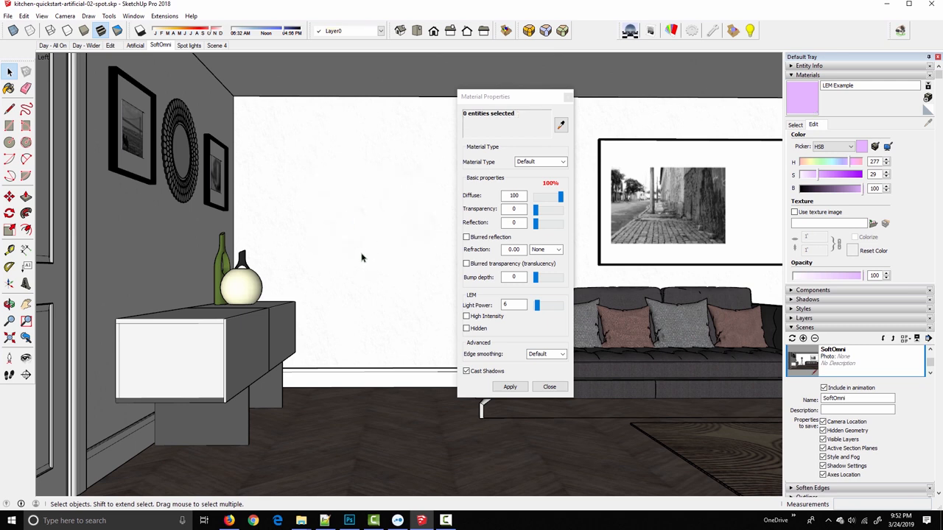
mouse_move(373, 297)
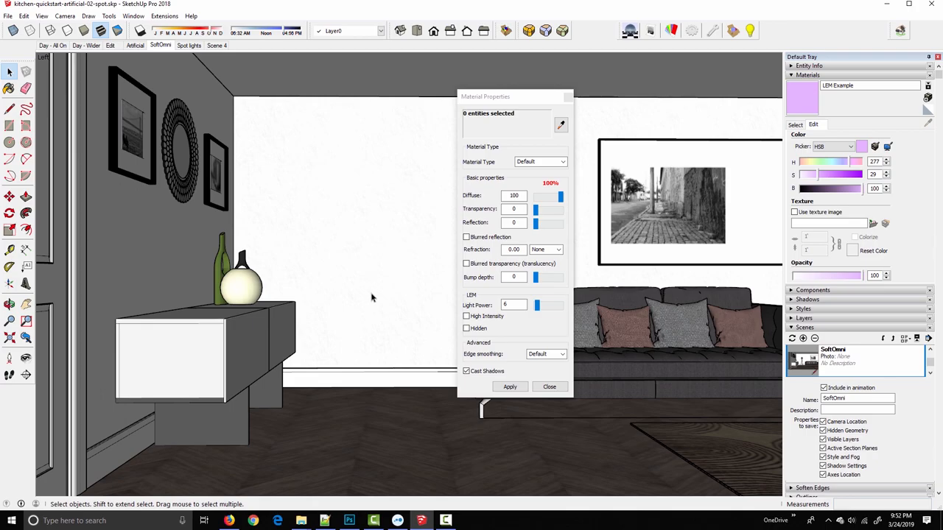